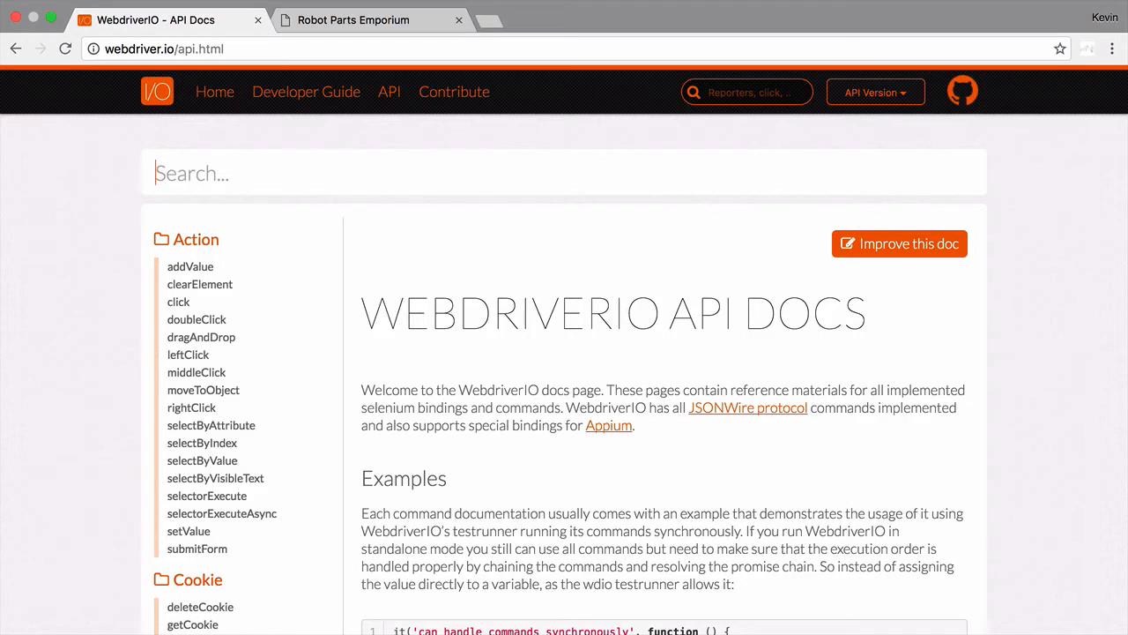
Step: Look up addCommand in the WebdriverIO docs, then open the Protocol execute reference page
type("addCommand")
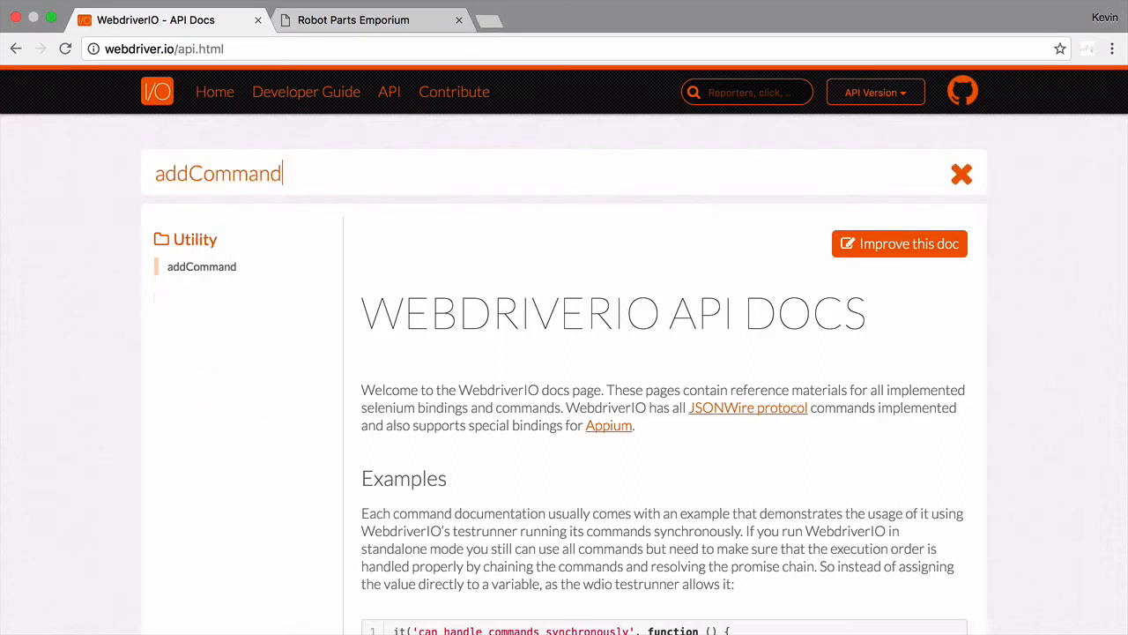
left_click(201, 266)
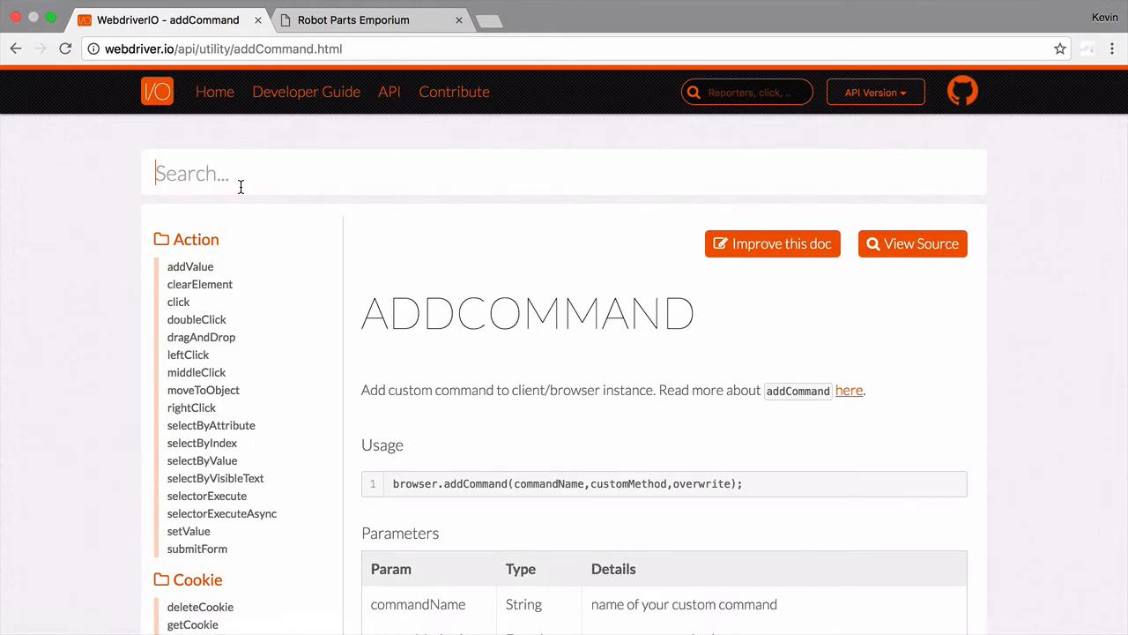
type("execute")
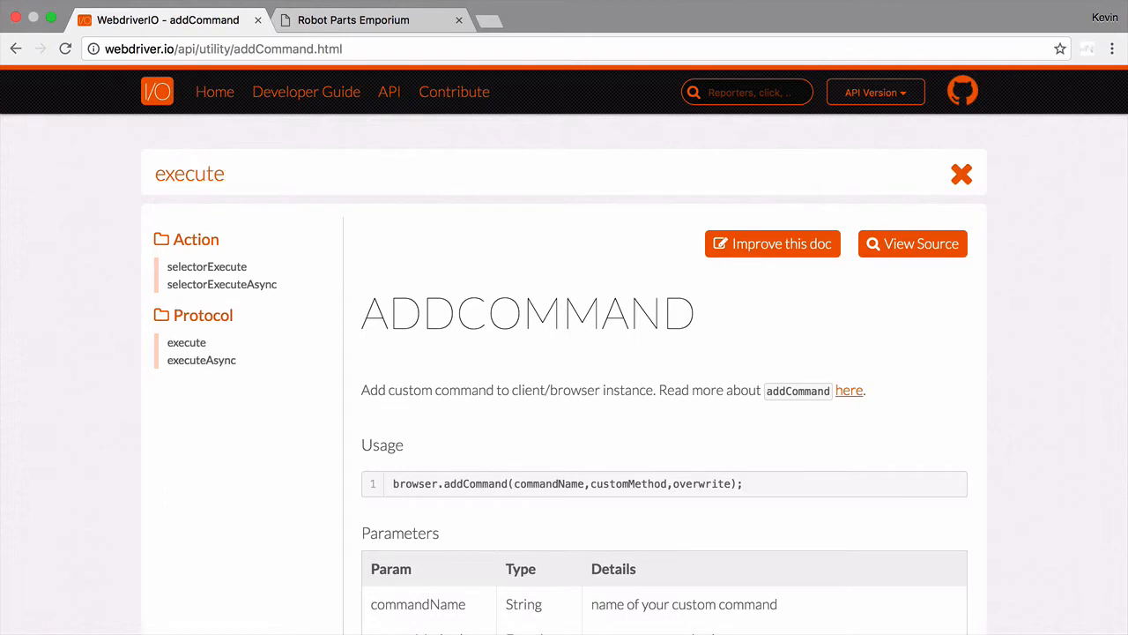
left_click(186, 342)
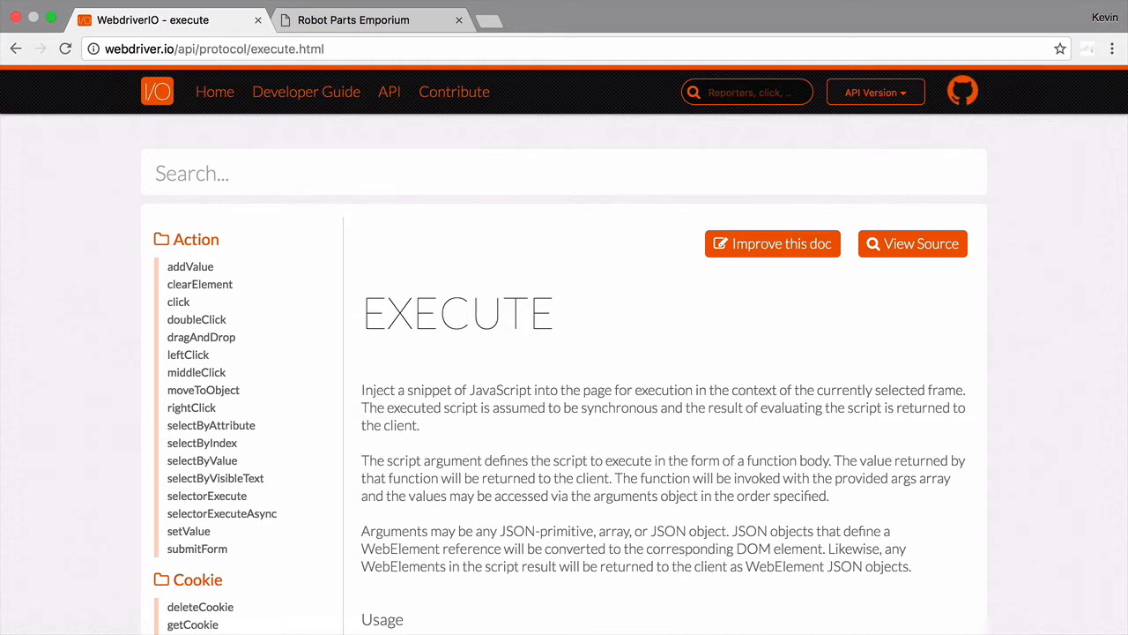
Step: Scroll the execute page down to its parameters table and execute.js example
scroll("down", 3)
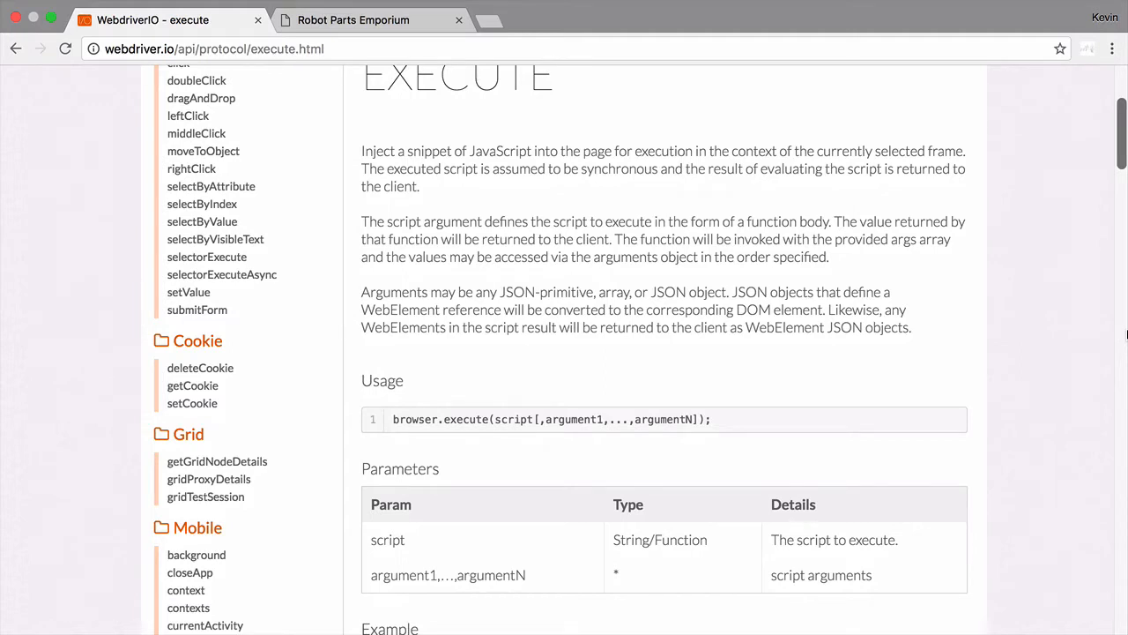
scroll("down", 3)
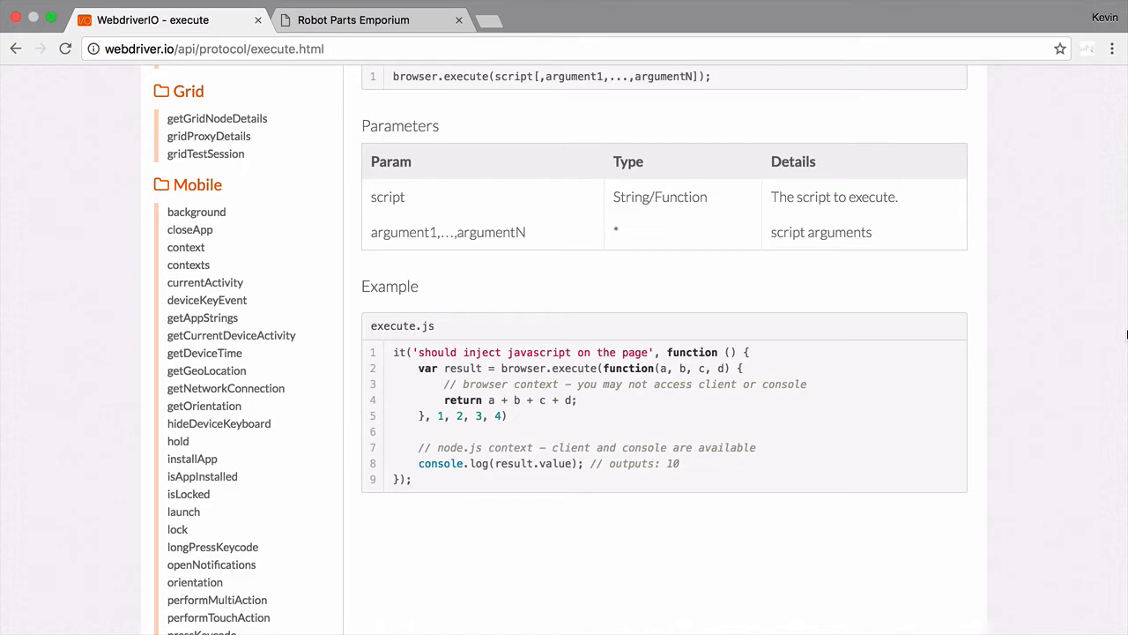
Step: On Robot Parts Emporium, open About Us and play then pause the review video
left_click(353, 19)
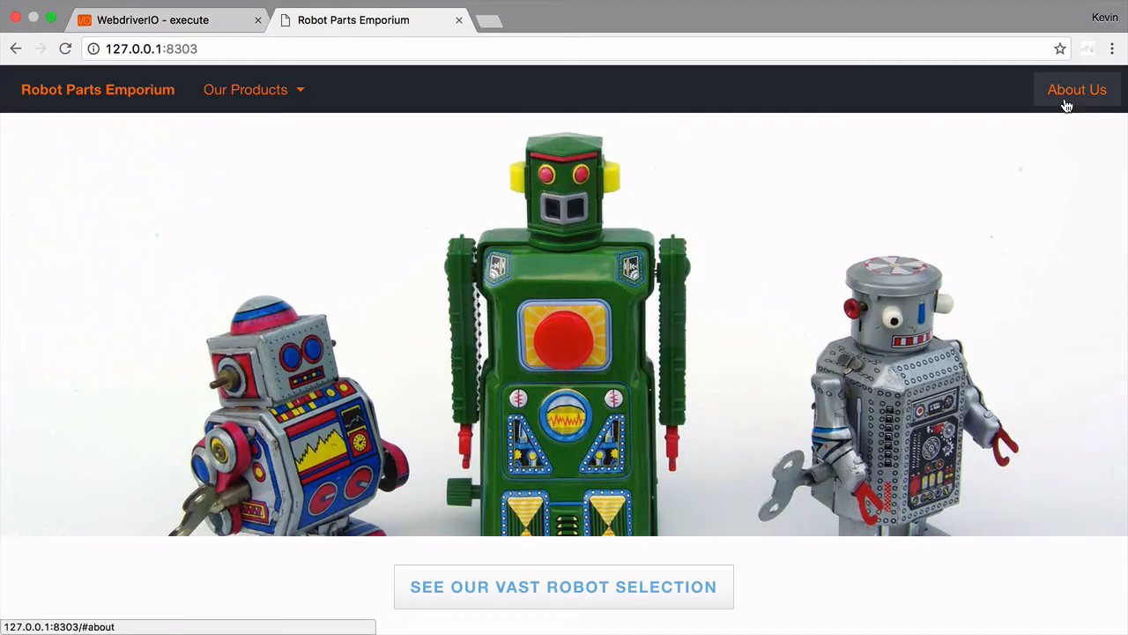
left_click(1076, 89)
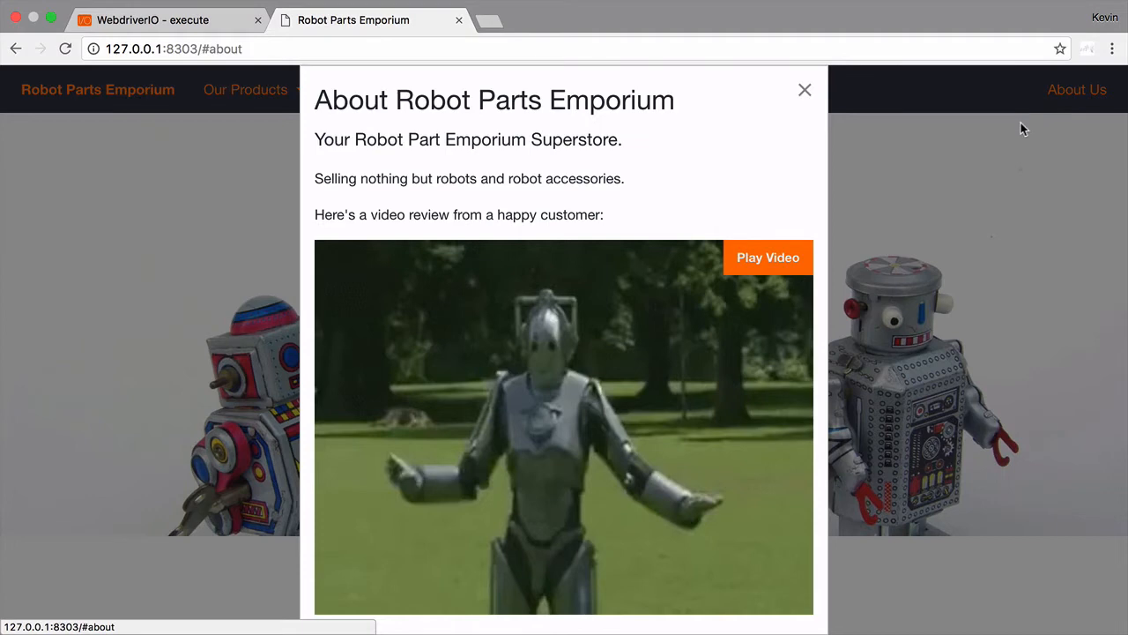
left_click(767, 258)
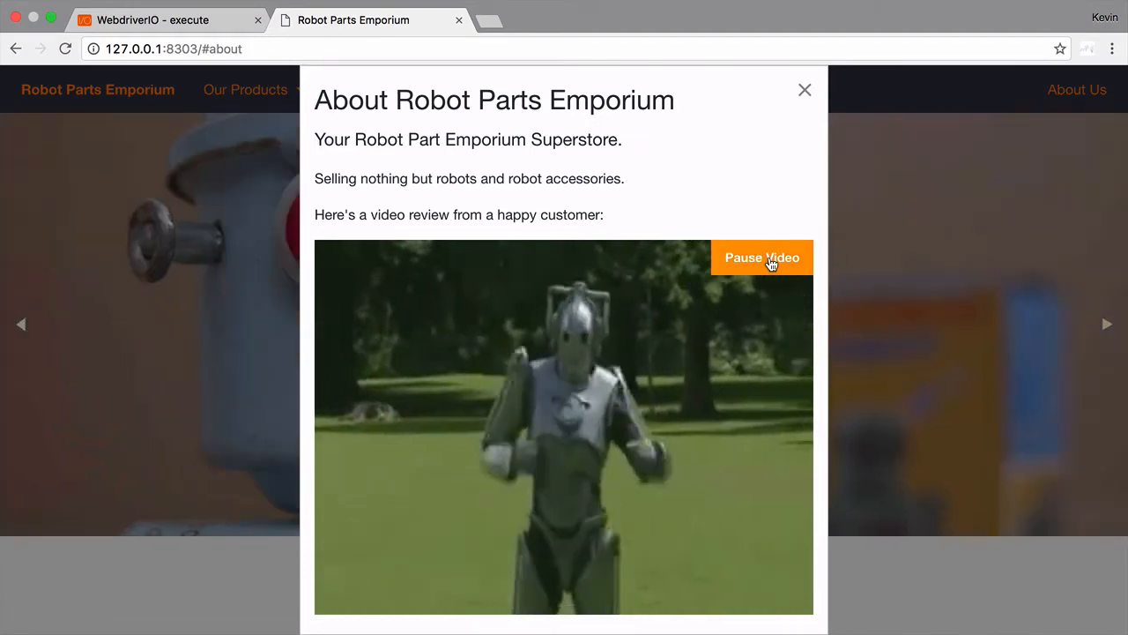
left_click(761, 257)
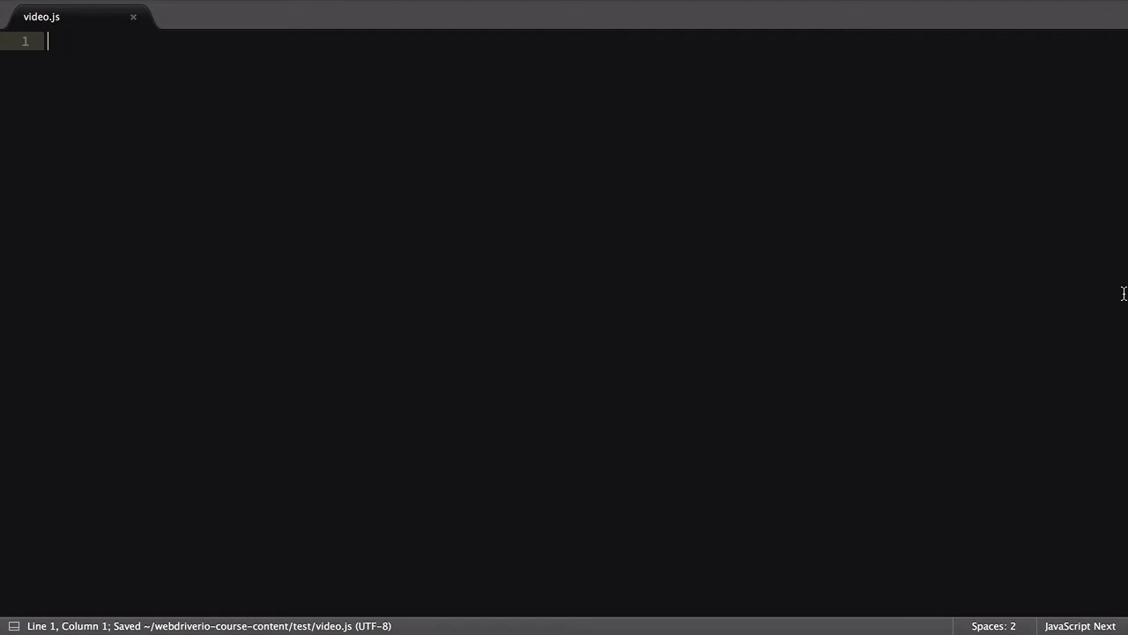
Step: Type describe('About us video', function () { with a beforeEach in video.js
type("desc")
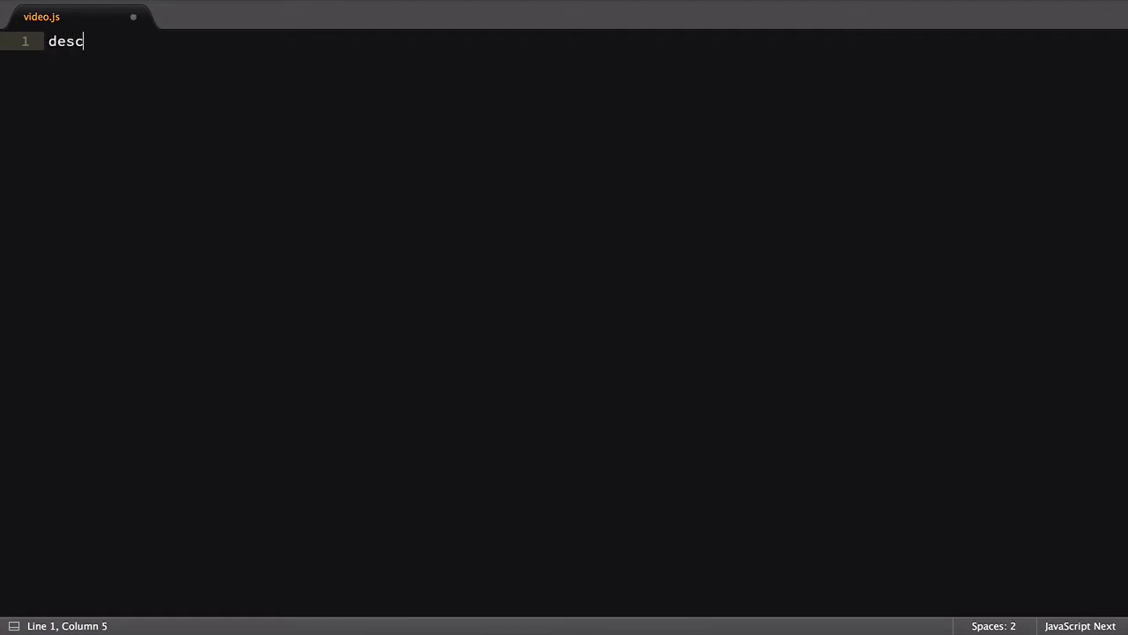
type("ribe('About us video', functi")
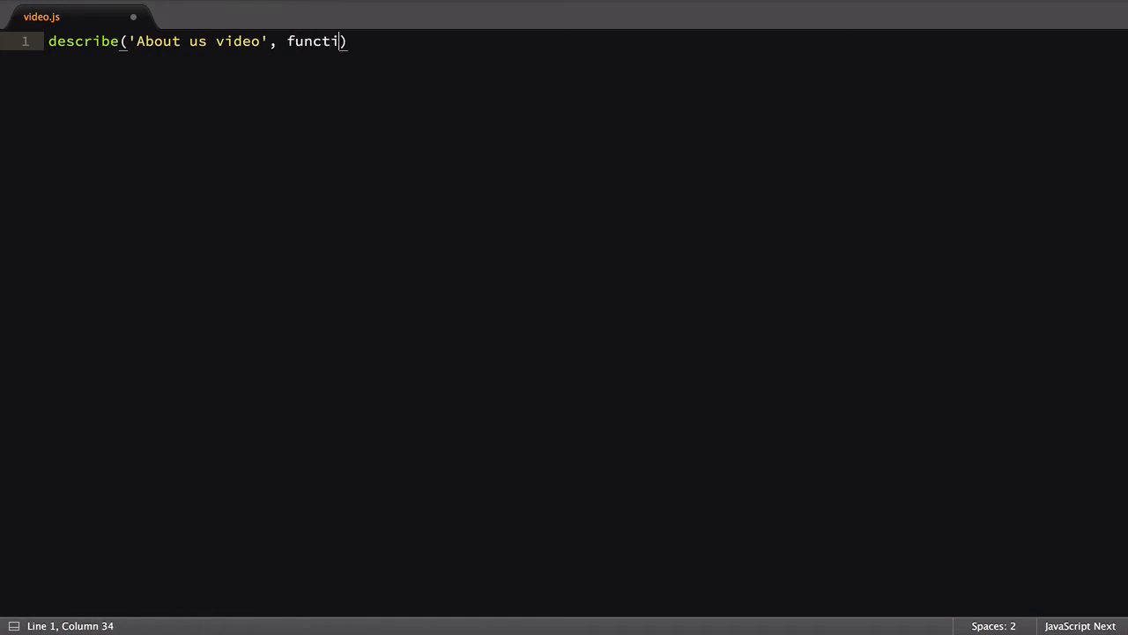
type("on () {")
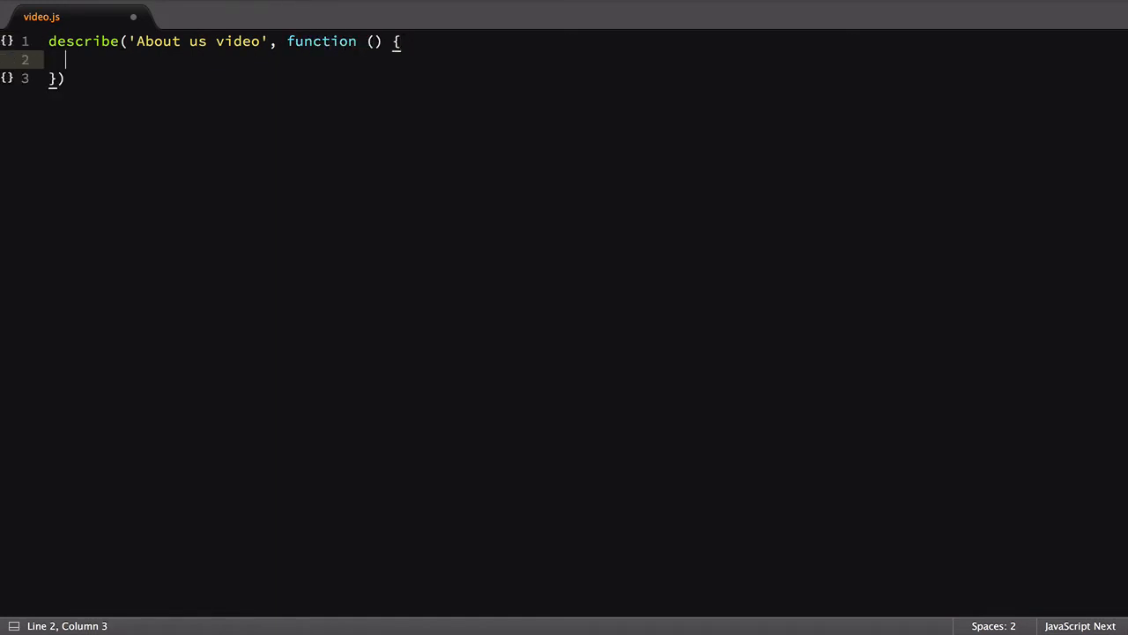
type("beforeEach(function () {")
type("browser.click('=About Us');")
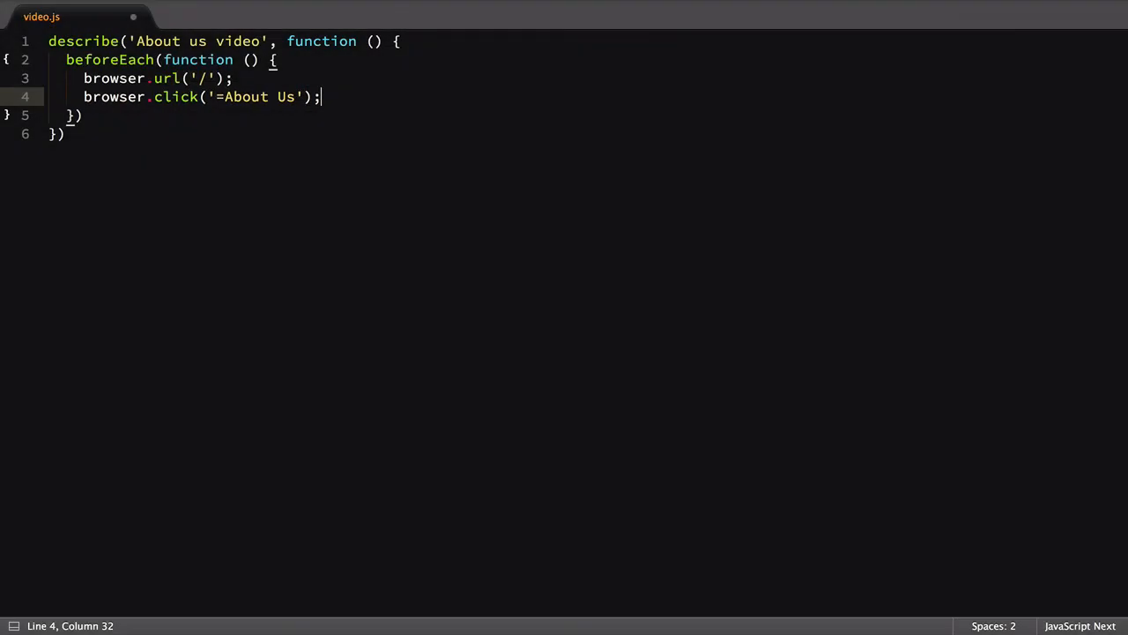
Step: Add it('should open the modal with video paused') assigning var isPaused = browser.execute
key("Enter")
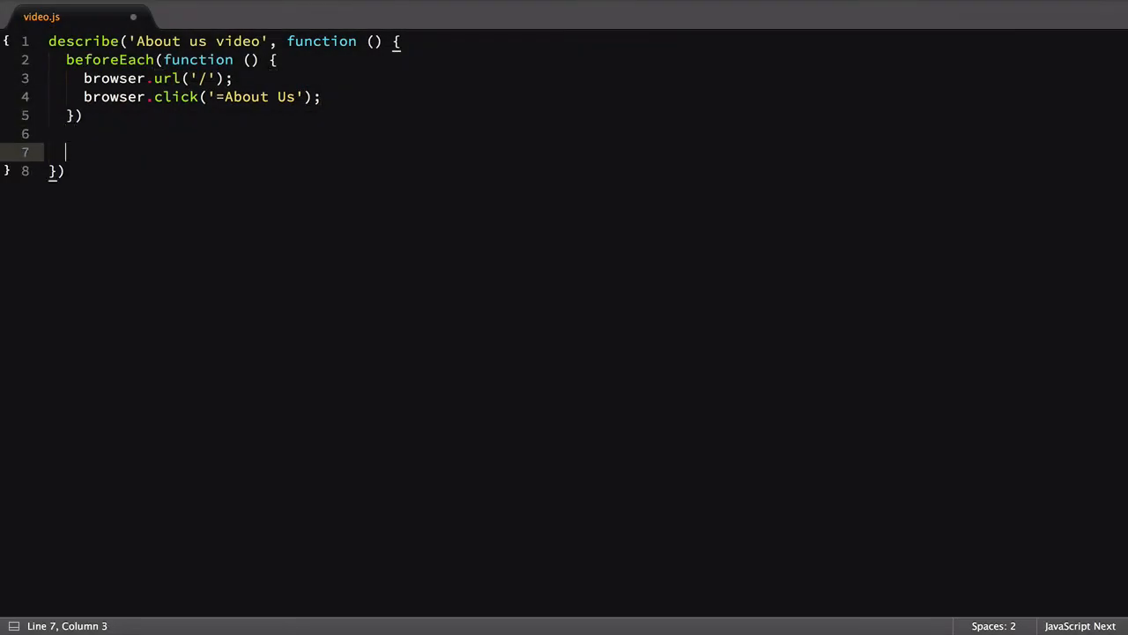
type("it('should open t')")
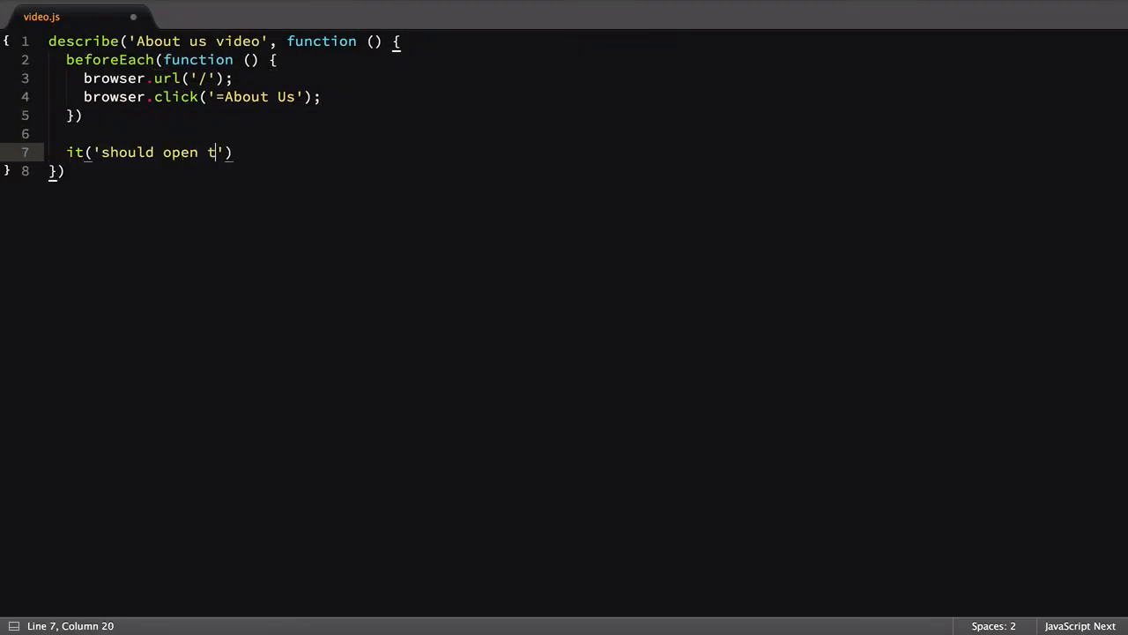
type("he modal with video paused',")
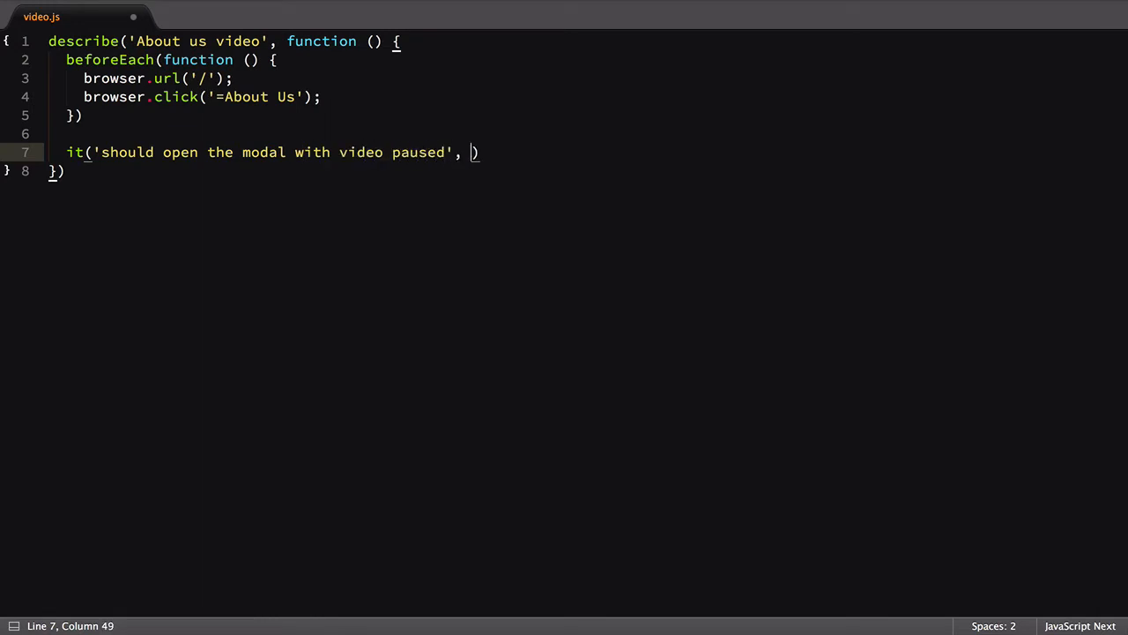
type("function () {")
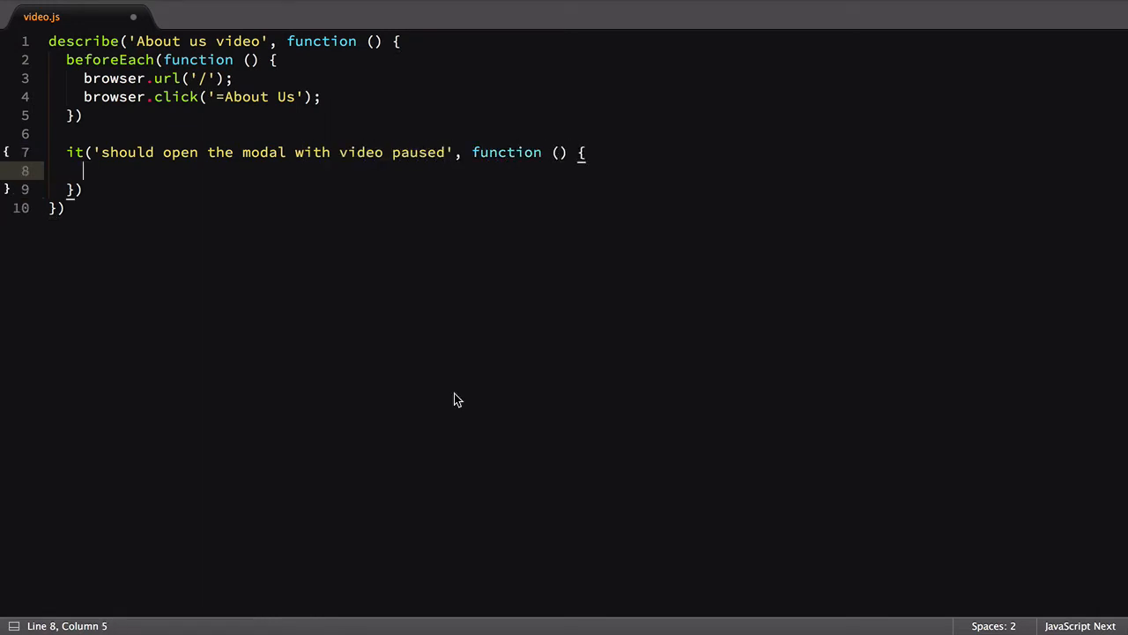
type("var isPaused =")
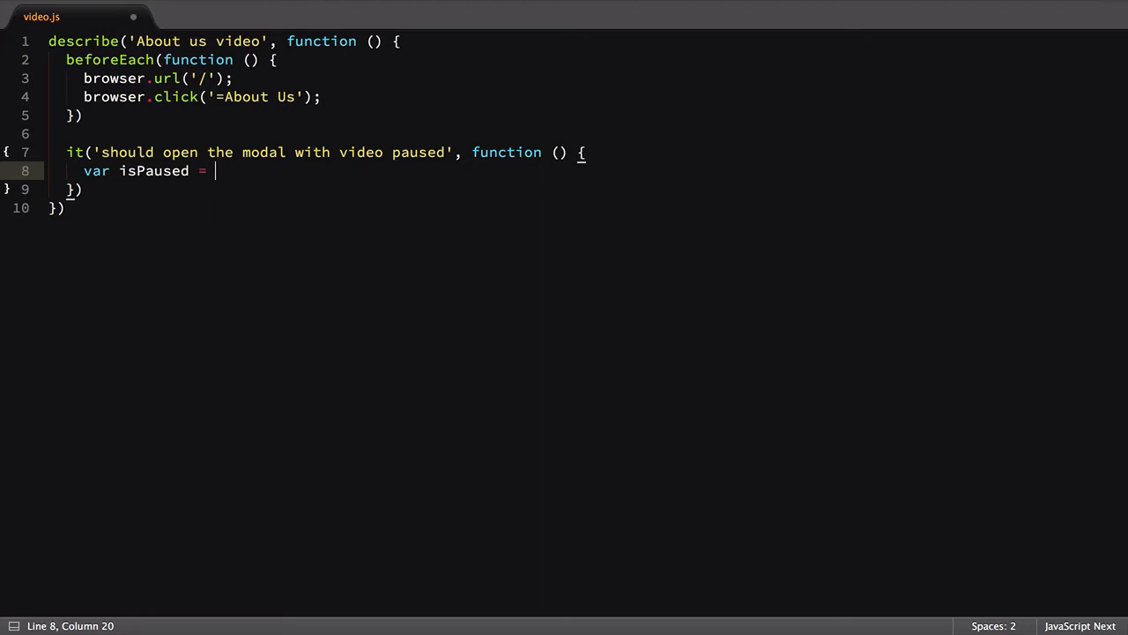
type("browser.execute(function () {")
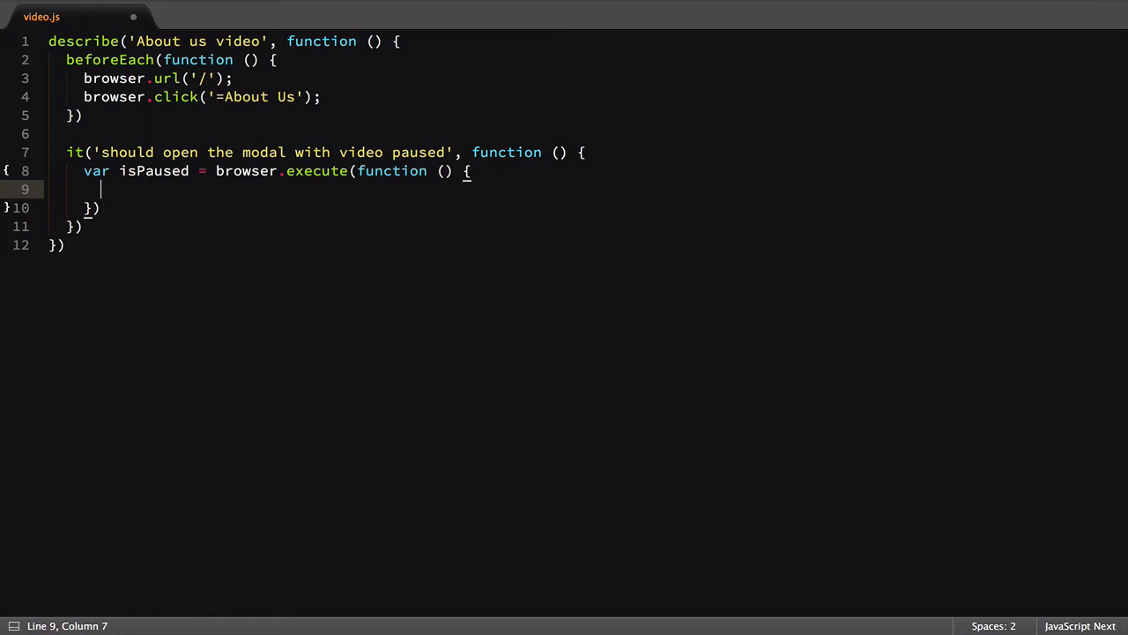
Step: Add console.log('inside the browser') logging and a browser.debug(); call to the test
left_click(470, 171)
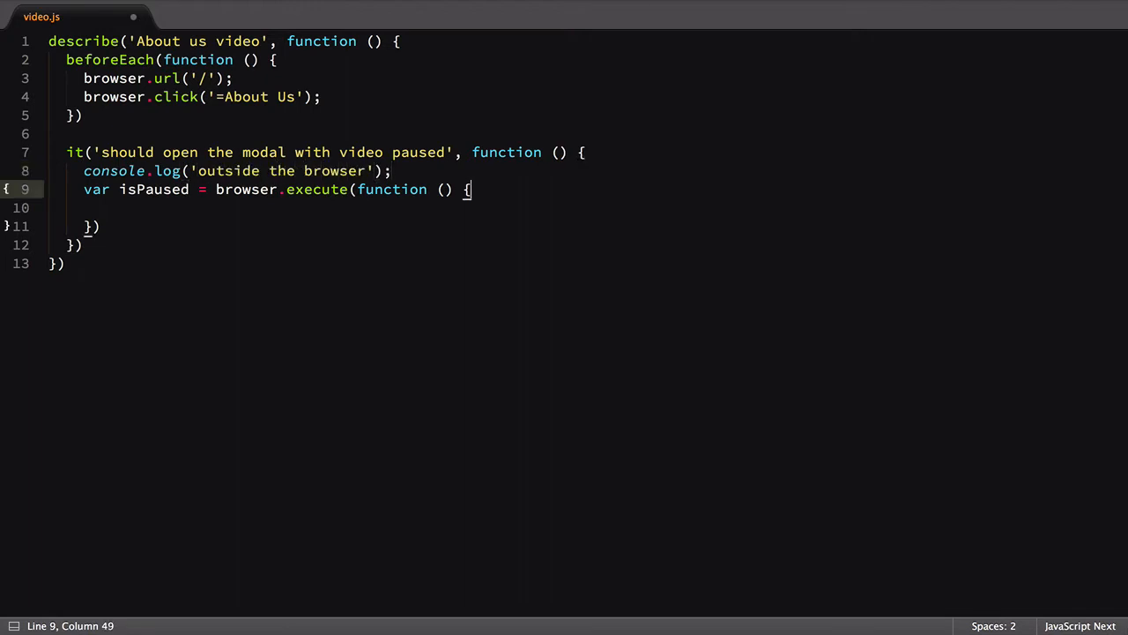
type("console.")
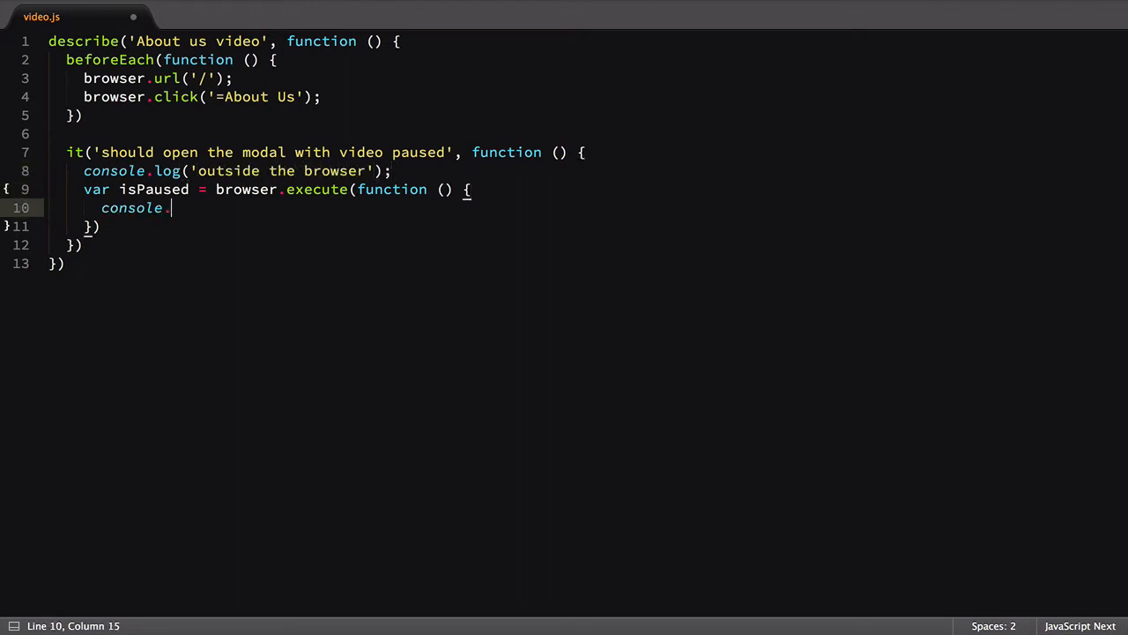
type(".log('inside the browser')")
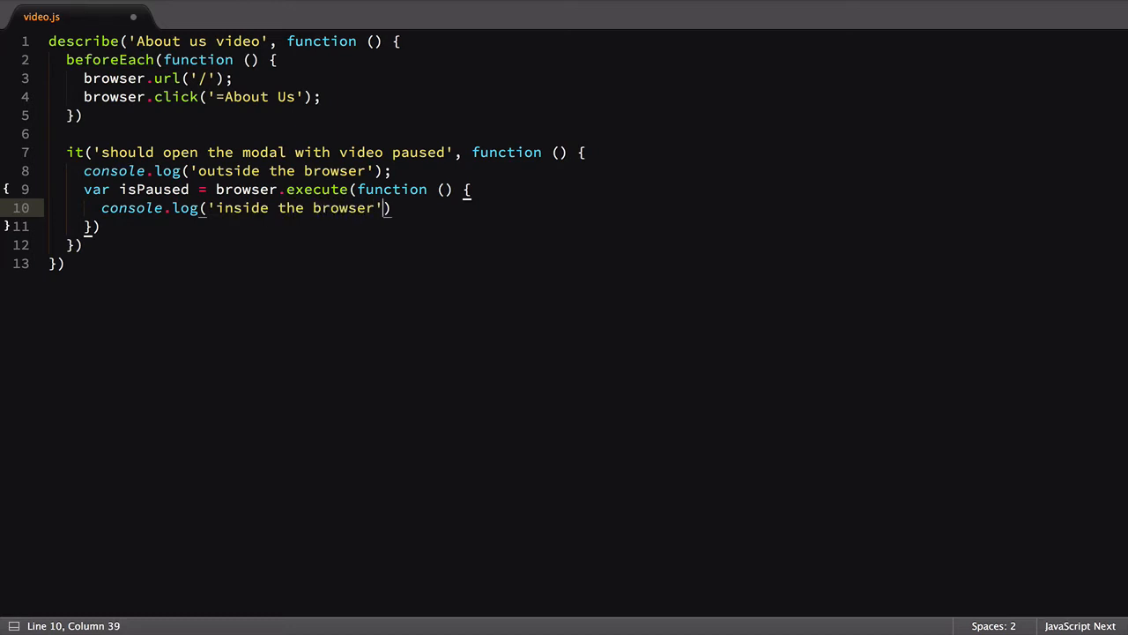
type(";")
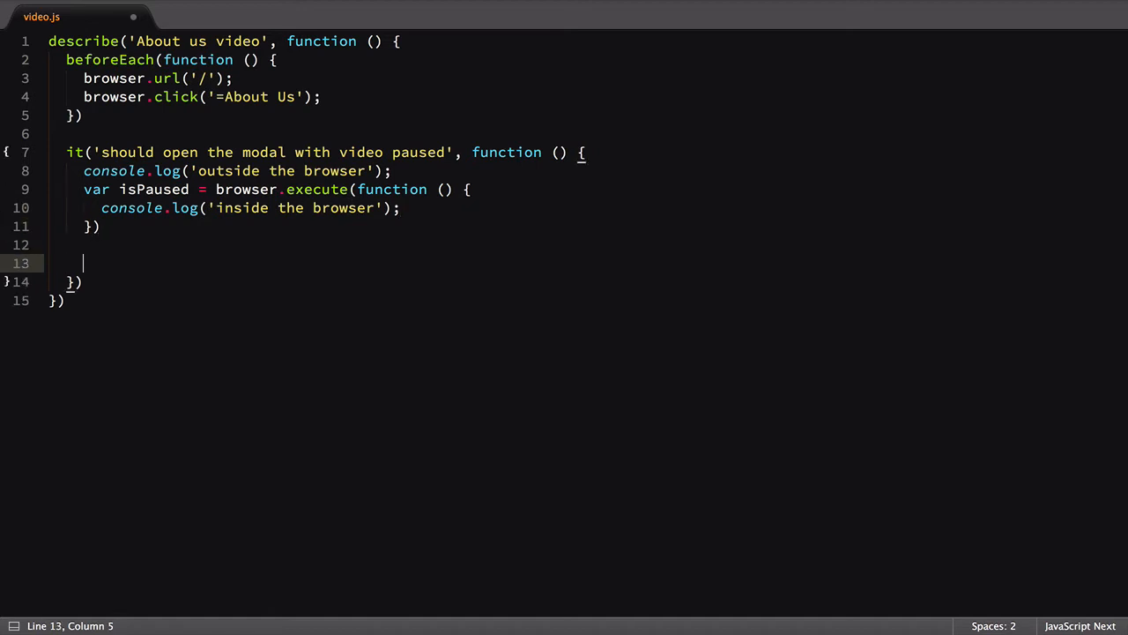
type("browser.debug();")
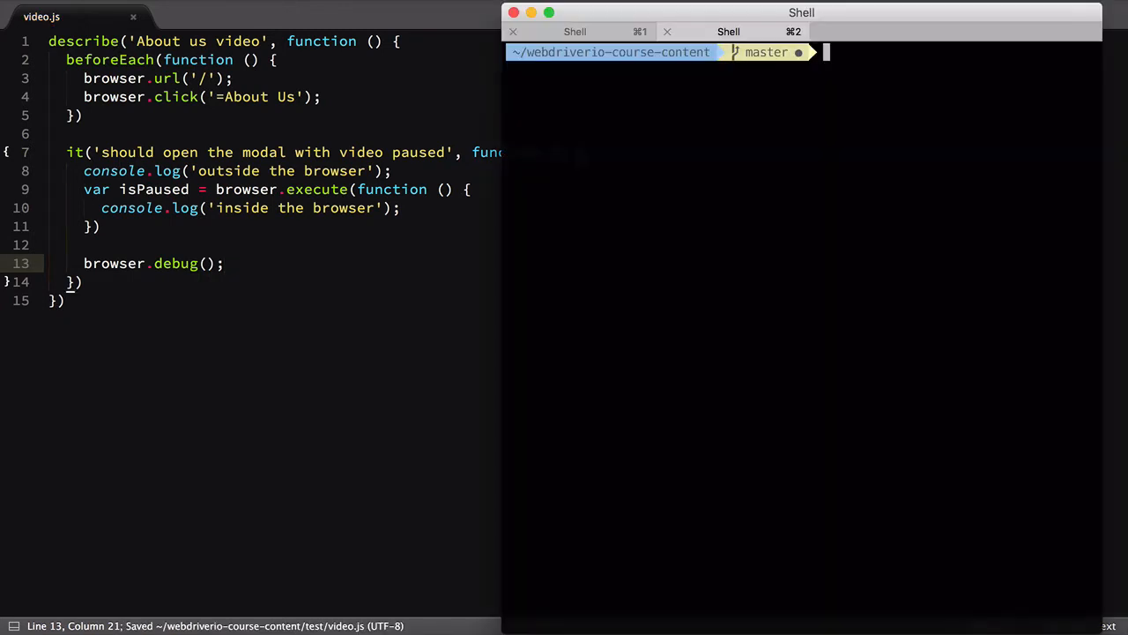
Step: Run npm test -- --spec=test/video.js --mochaOpts.timeout=20000 in the terminal
type("npm test -- --spec=test")
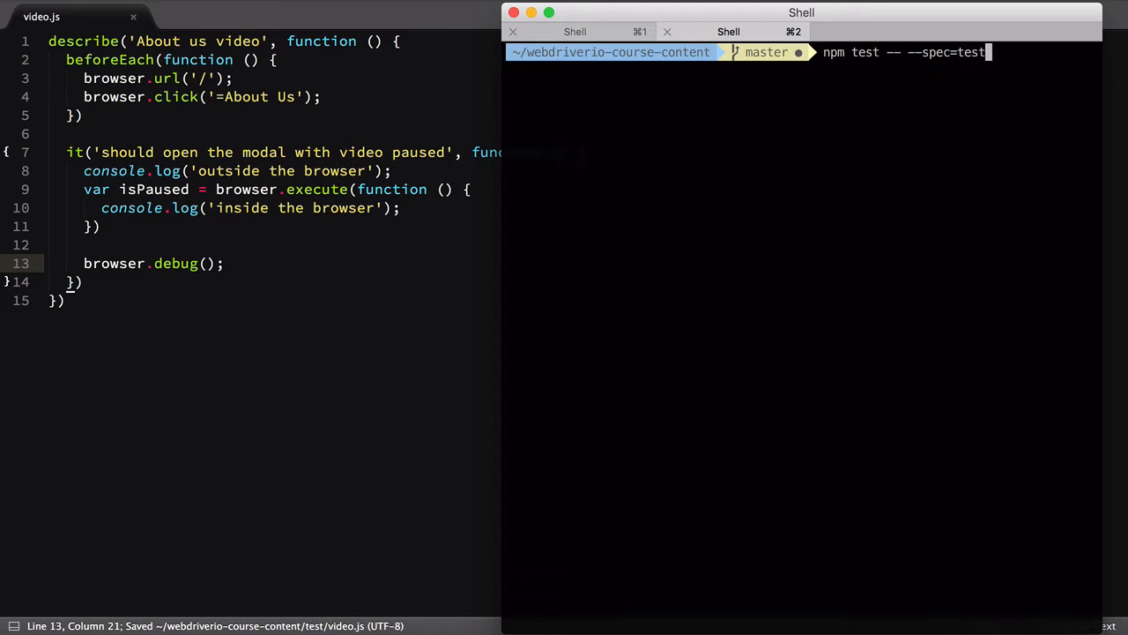
type("/video.js --mochaOpts.time")
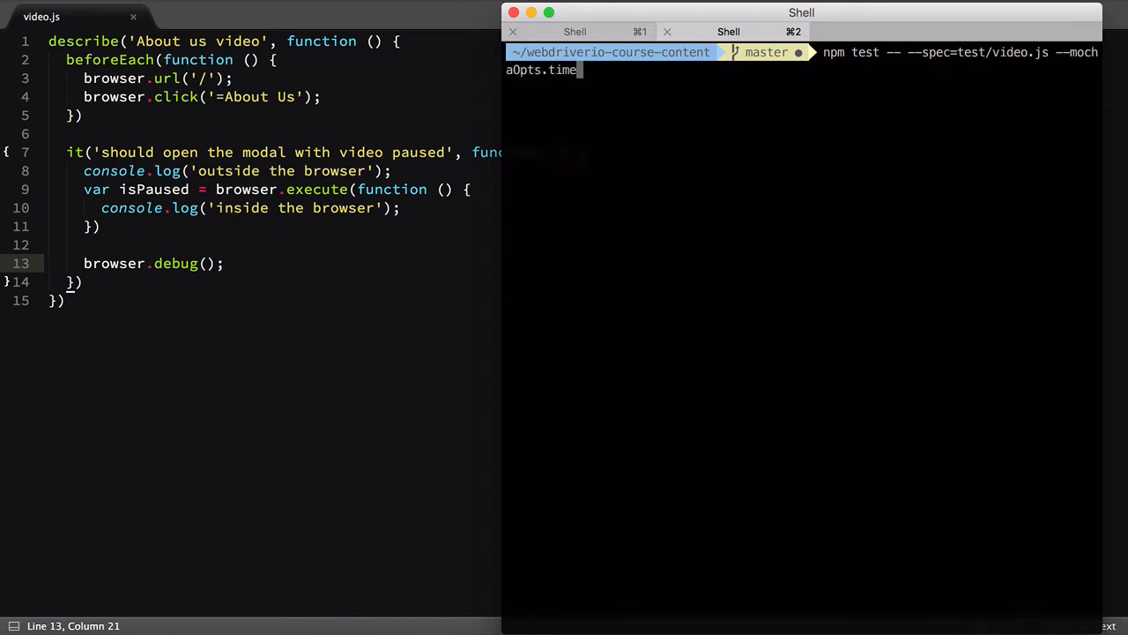
type("out=20000")
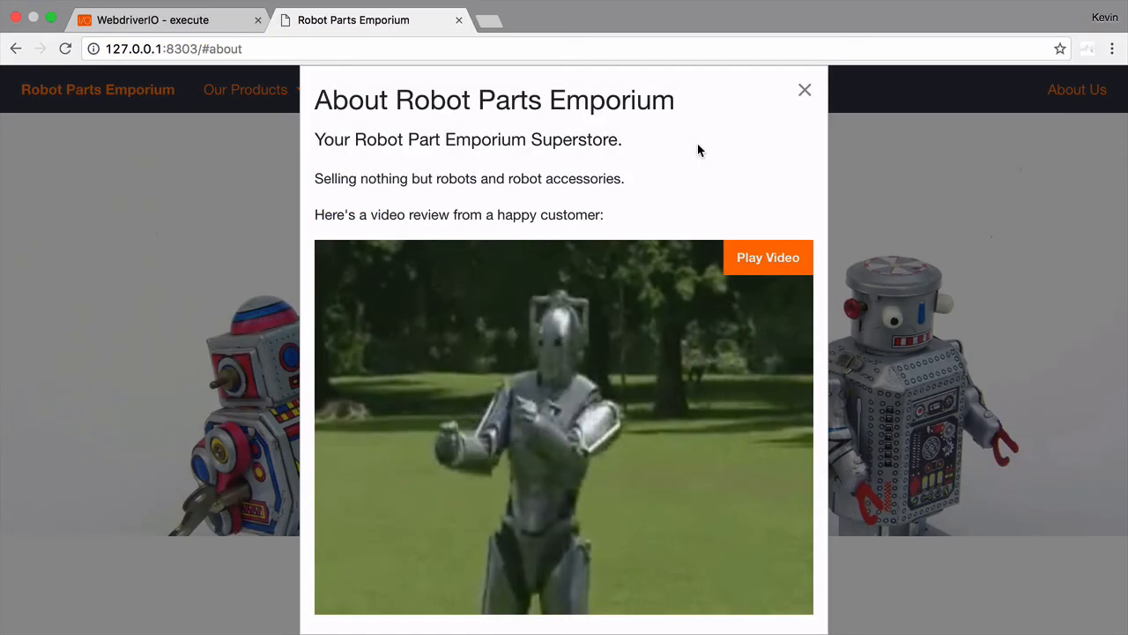
Step: In the DevTools console, check video.paused on the dance video, which returns true
right_click(700, 149)
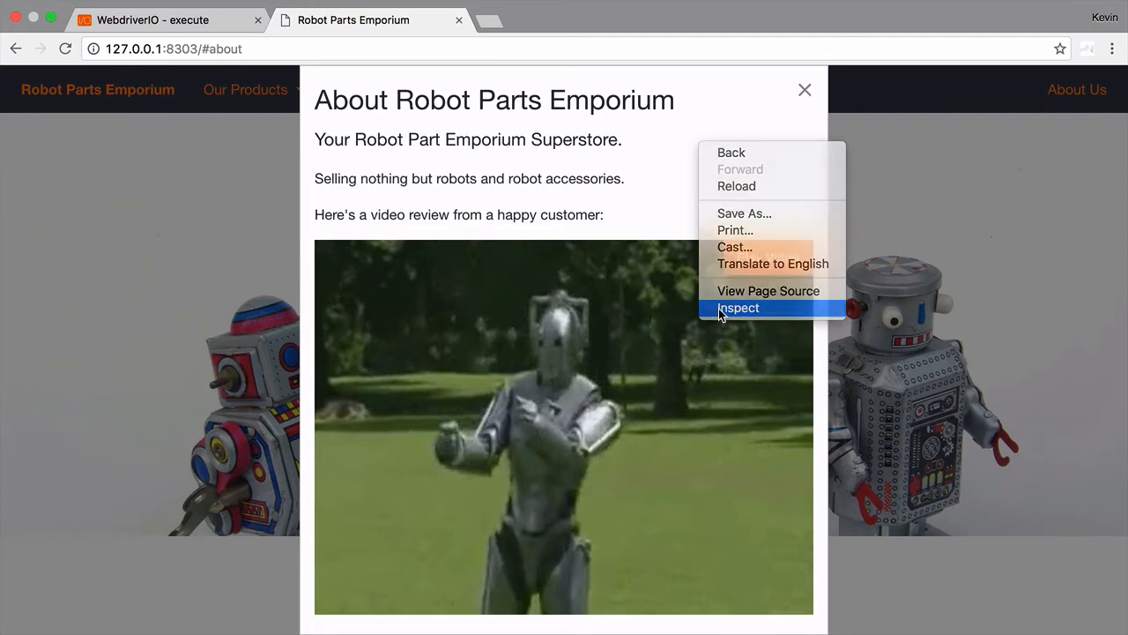
left_click(739, 308)
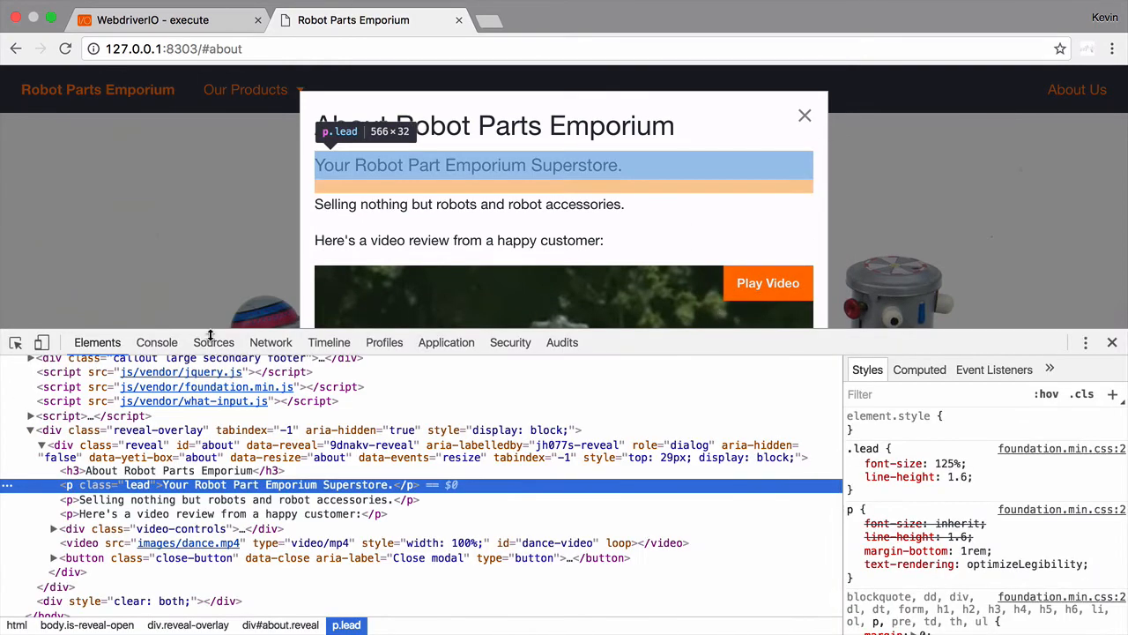
left_click(156, 342)
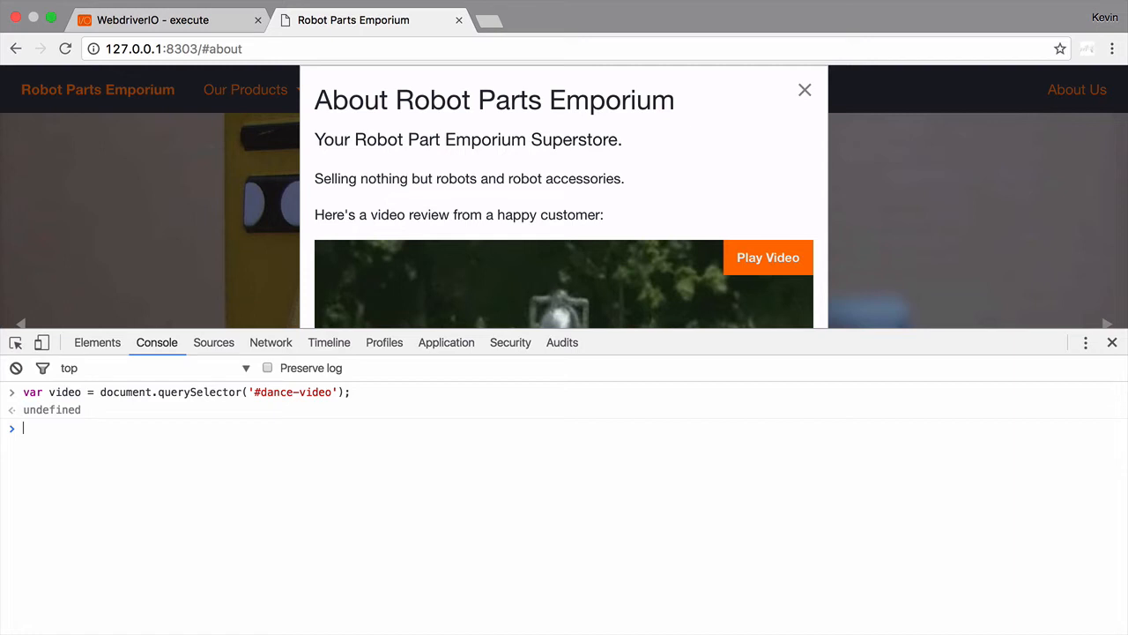
type("video.paused")
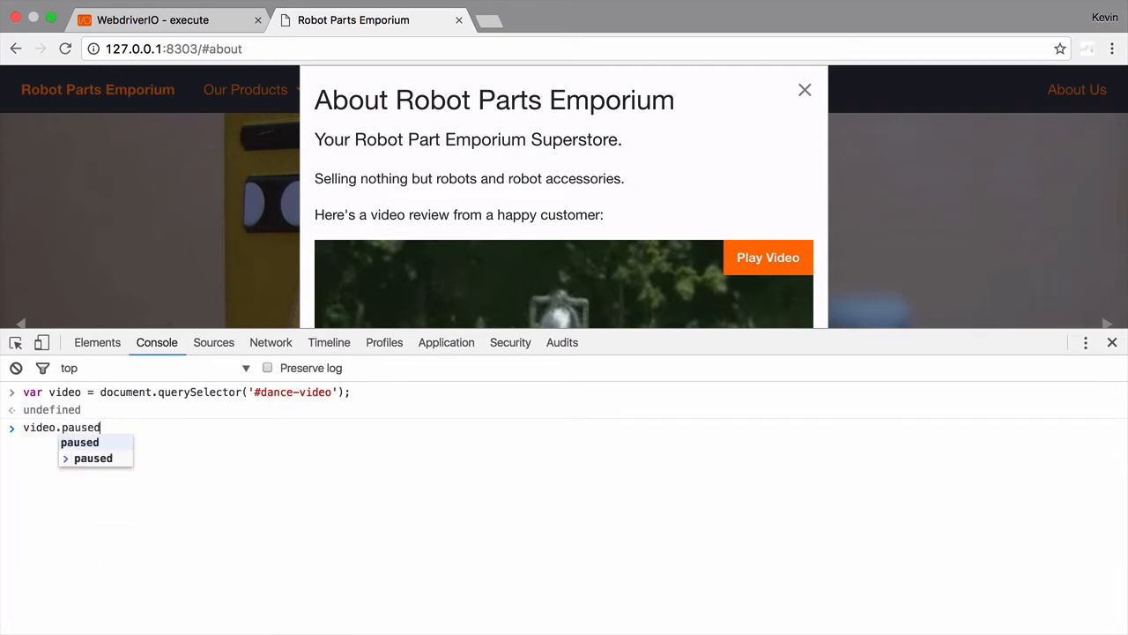
key("Return")
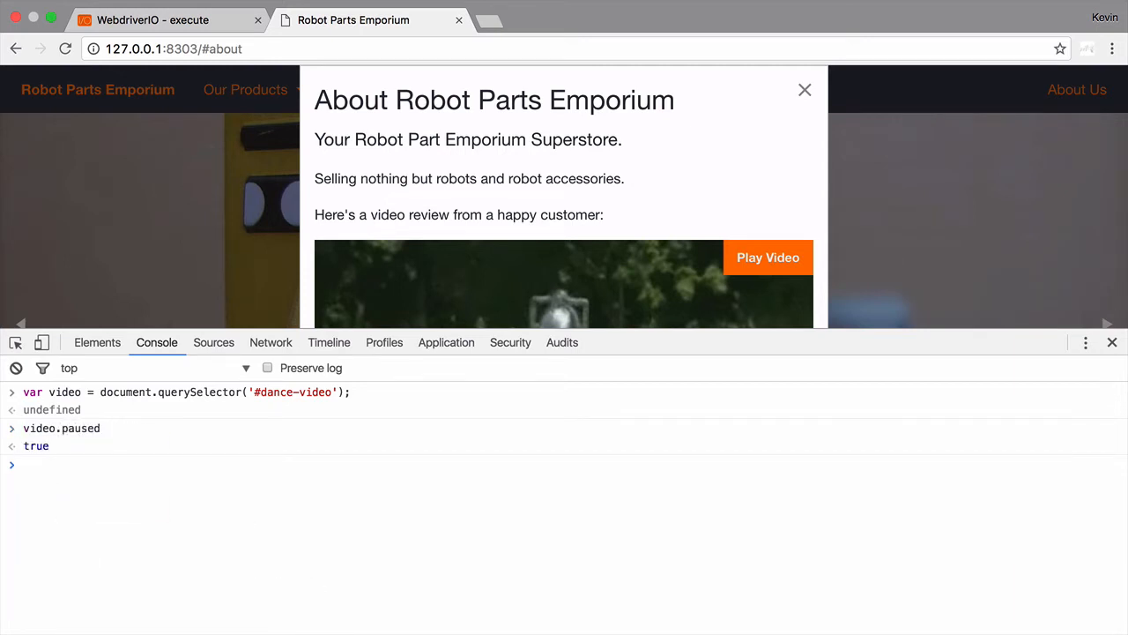
Step: Play the dance video and recheck video.paused in the console
left_click(767, 256)
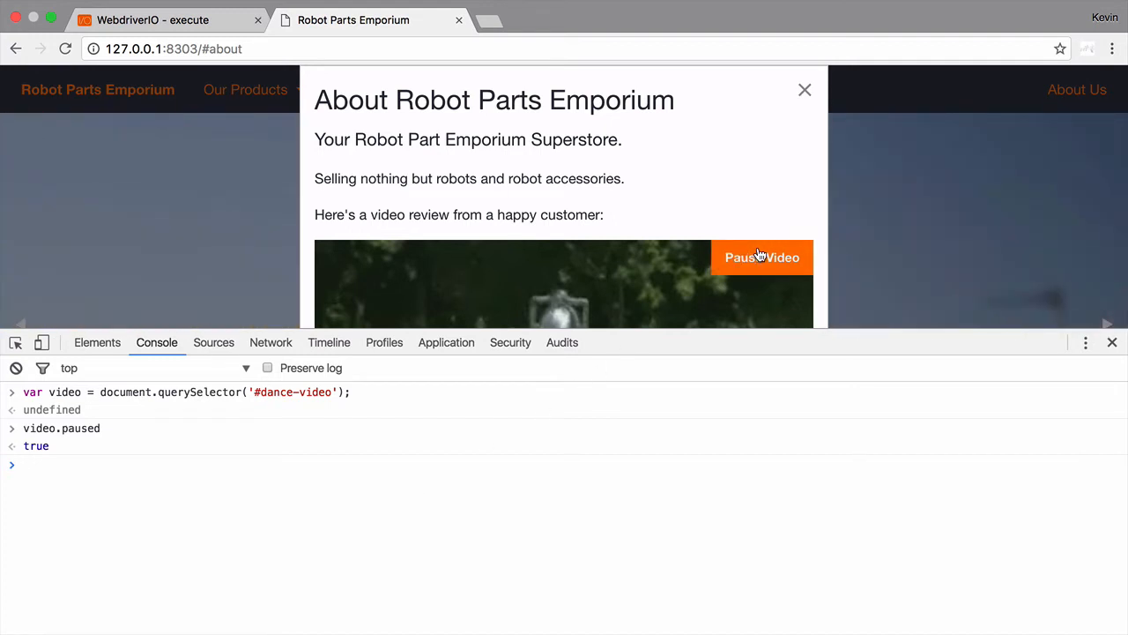
type("video.paused")
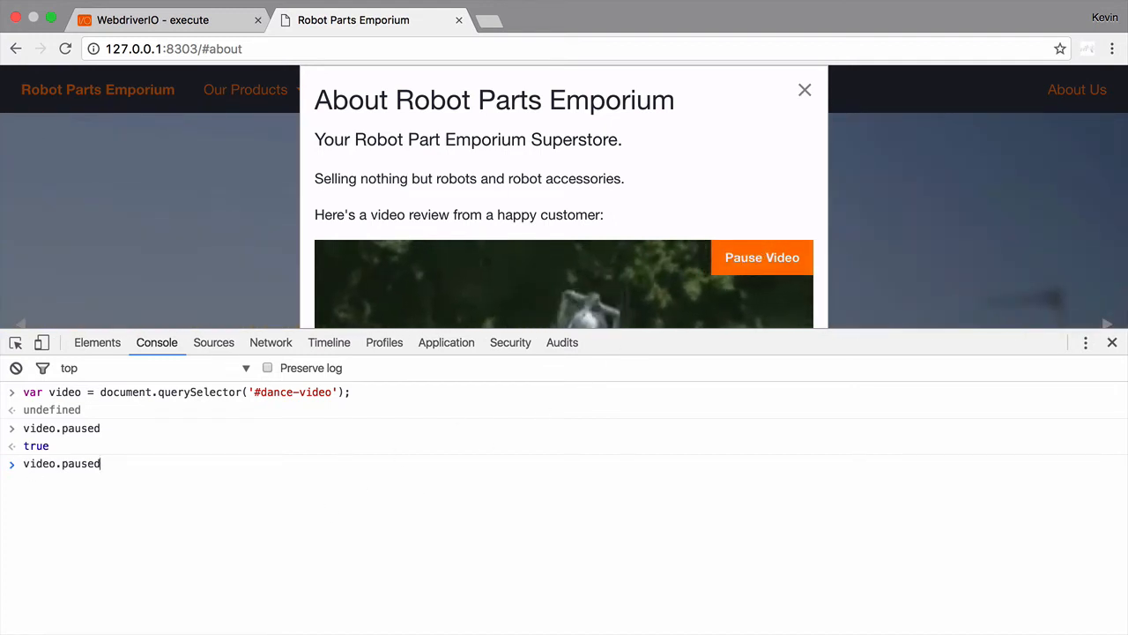
key("Return")
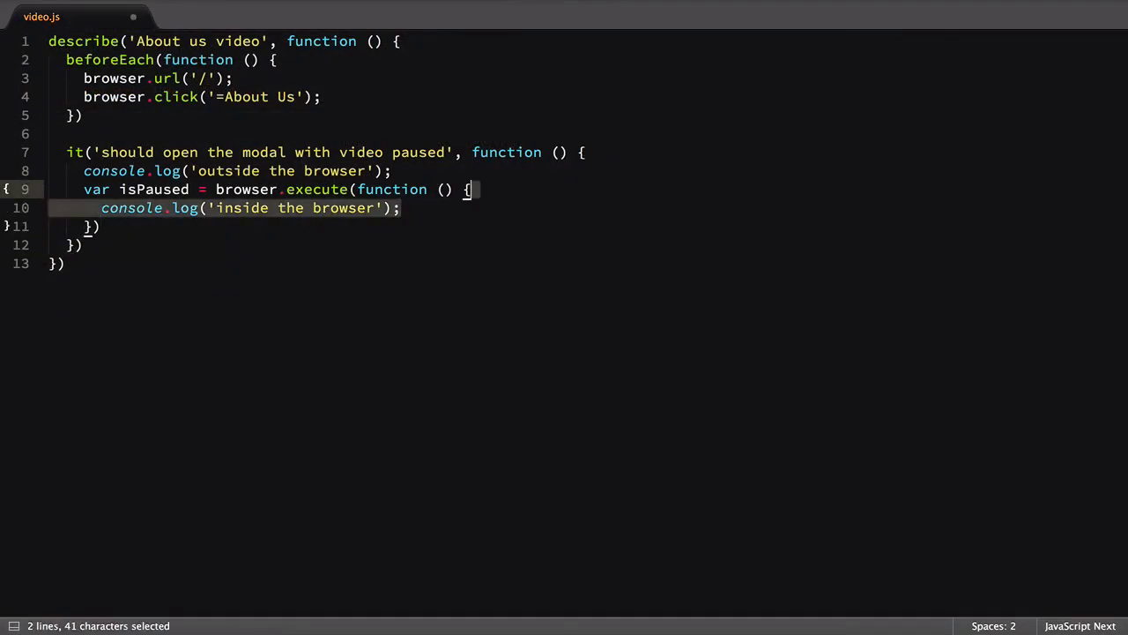
Step: Replace the logging lines with execute code returning the #dance-video element's paused state
key("Delete")
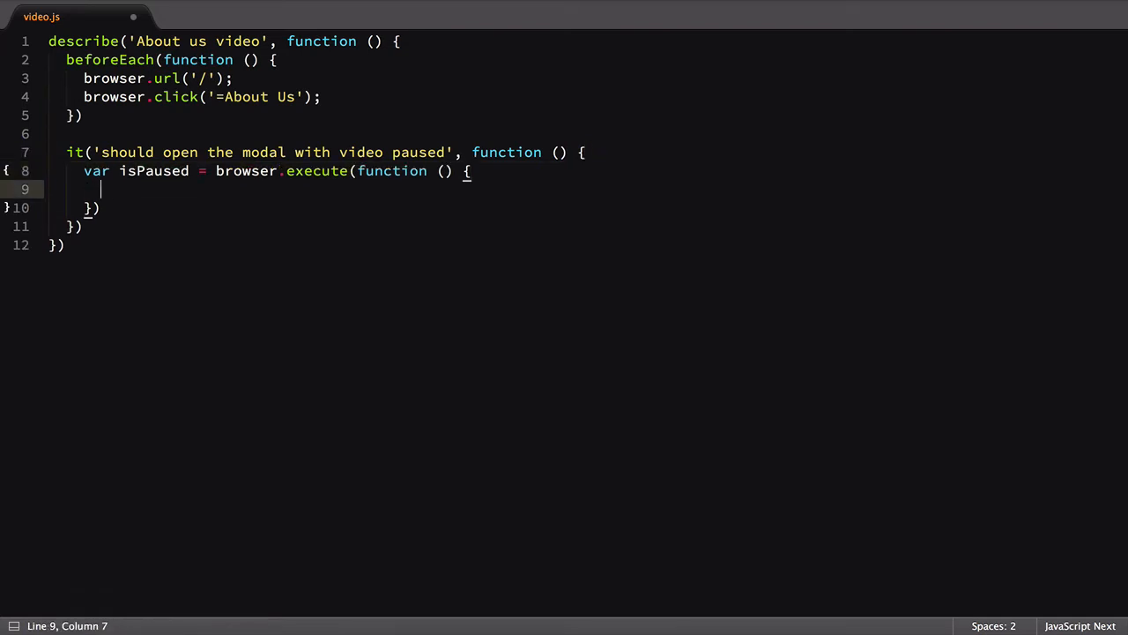
type("var video = document.query")
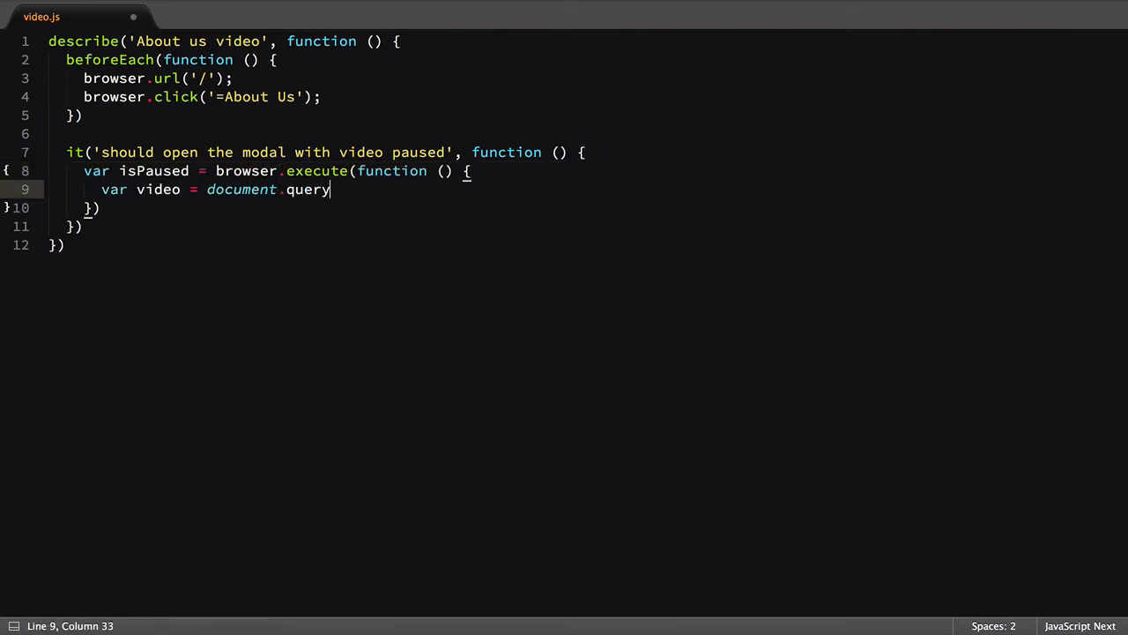
type("Selector('#dance-video');")
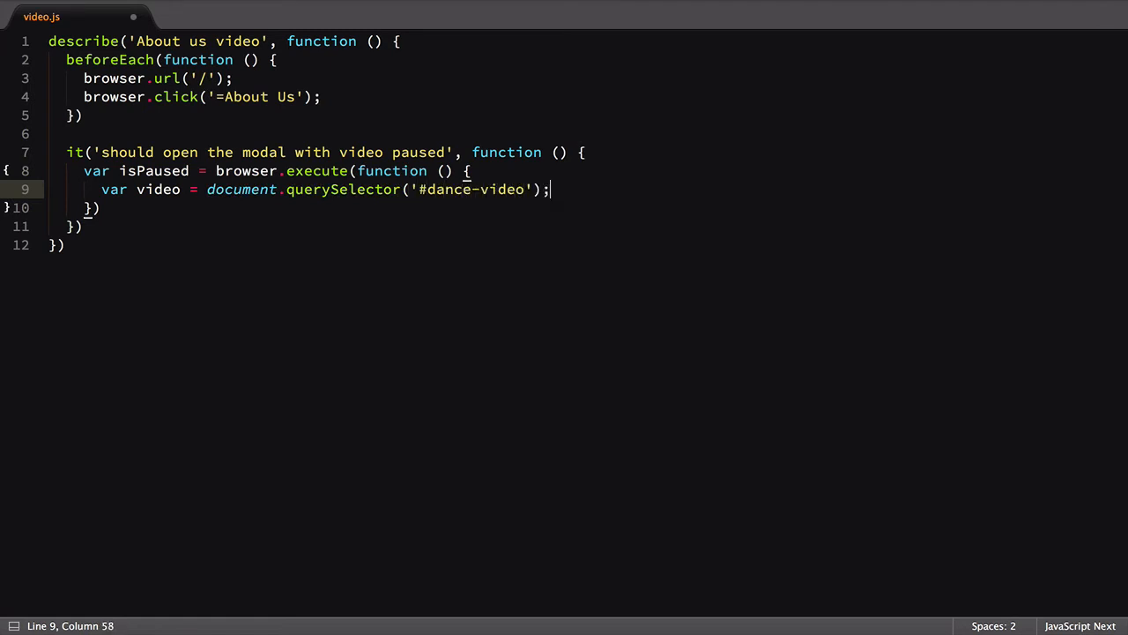
type("return video.paused;")
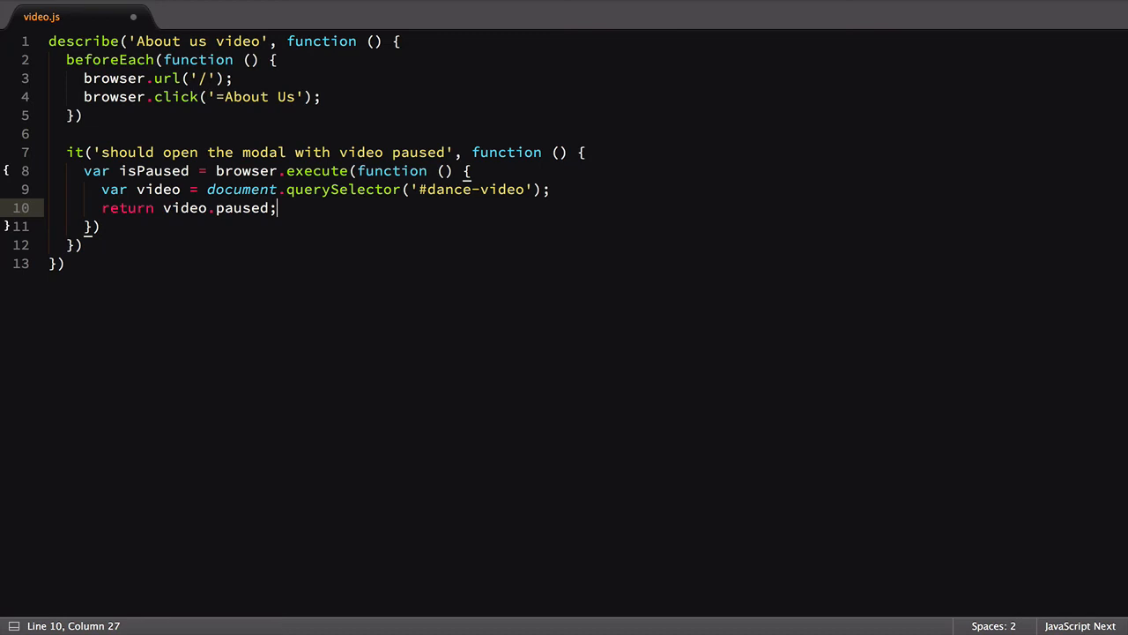
Step: Add expect(isPaused.value).to.be.true; after the execute block
key("enter")
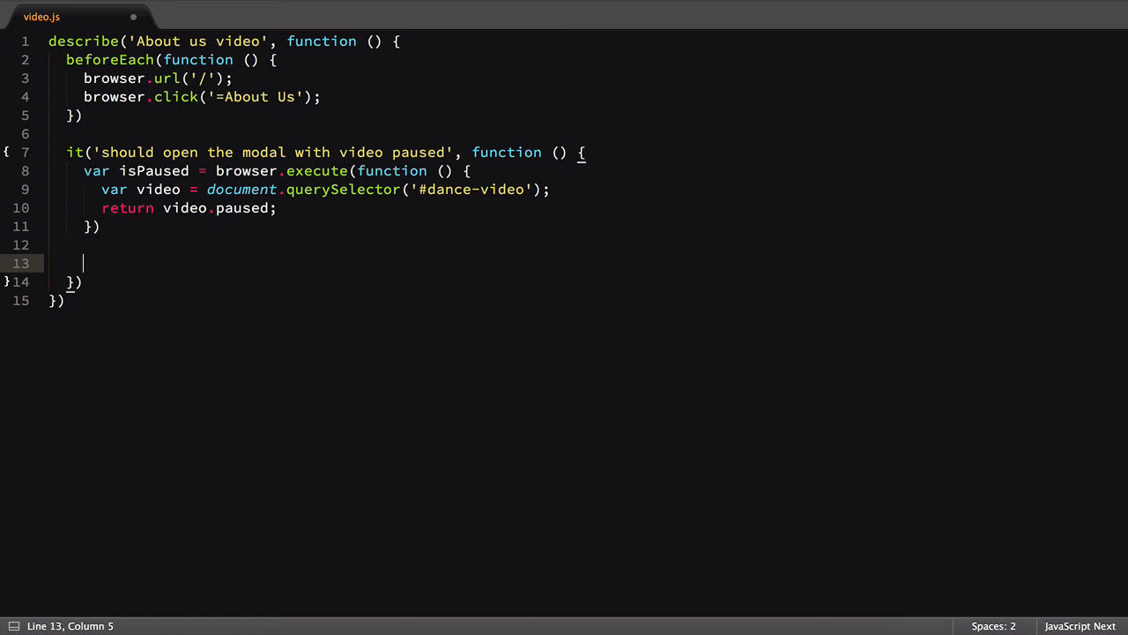
type("expect(isPaused.val")
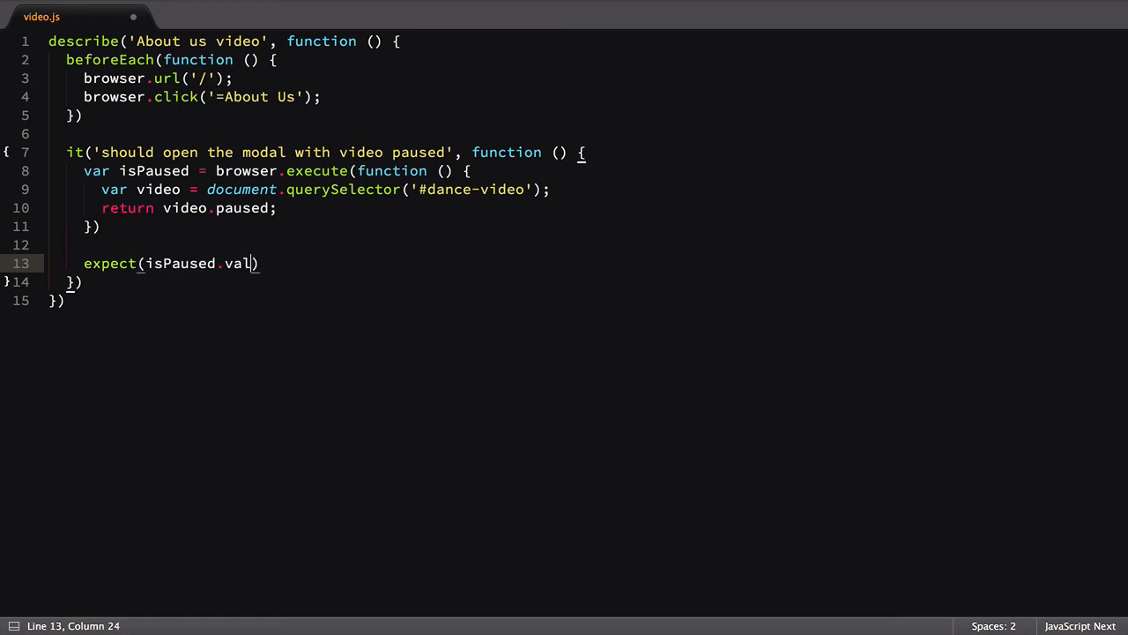
type("ue).to.be.true;")
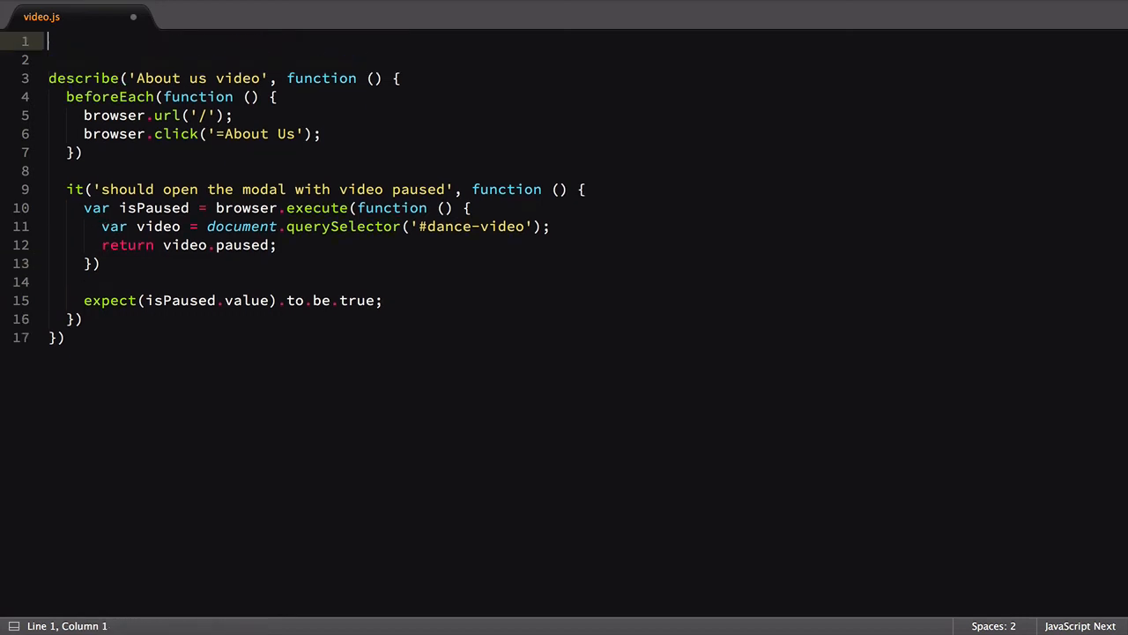
Step: Define browser.addCommand('isVideoPaused') wrapping execute and returning isPaused.value
type("browser.a")
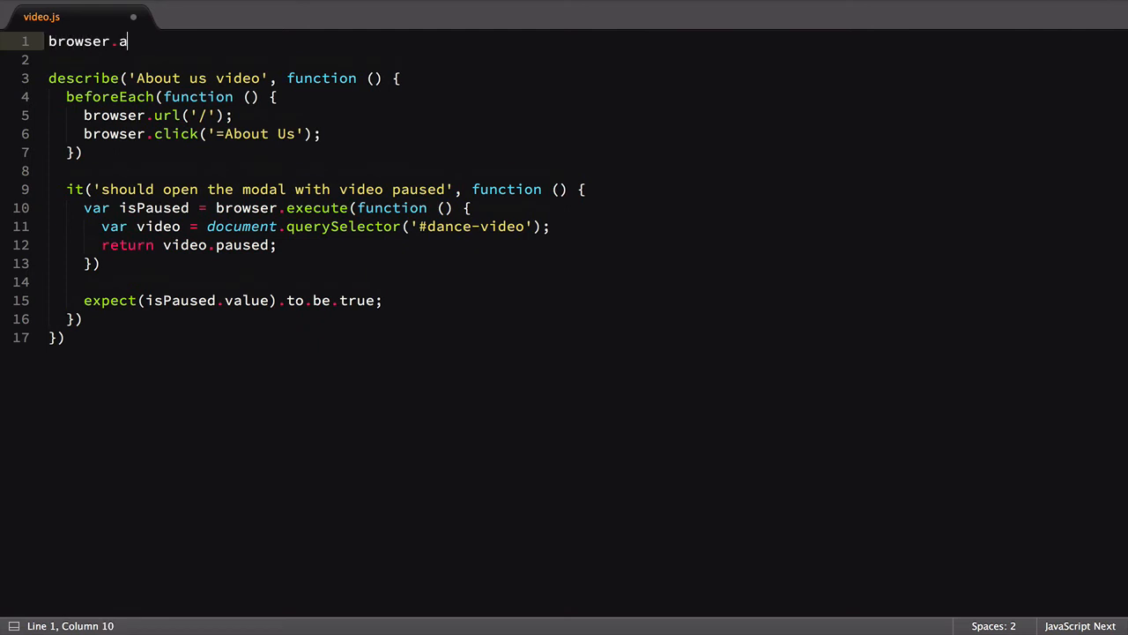
type("ddCommand('isVideoPaused', )")
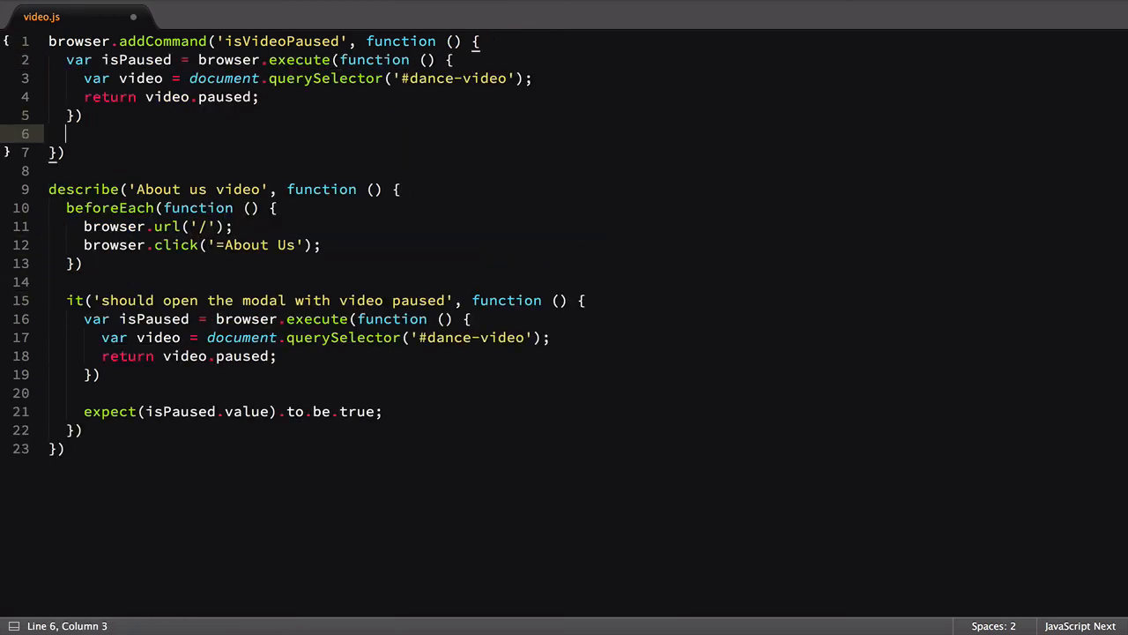
type("return isPause")
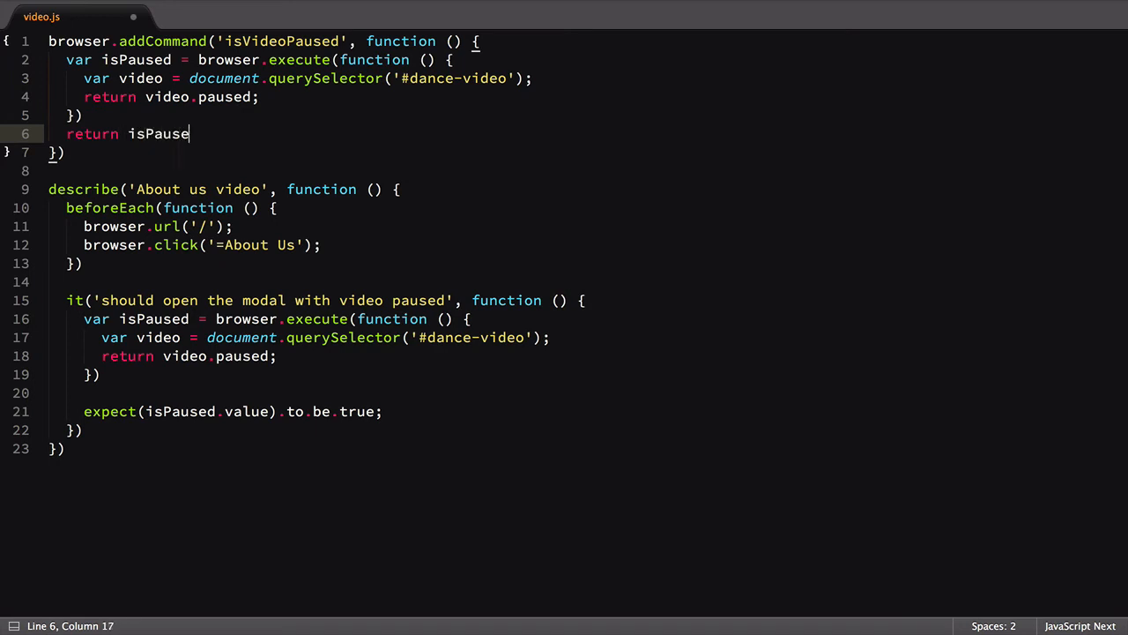
type("d.value;")
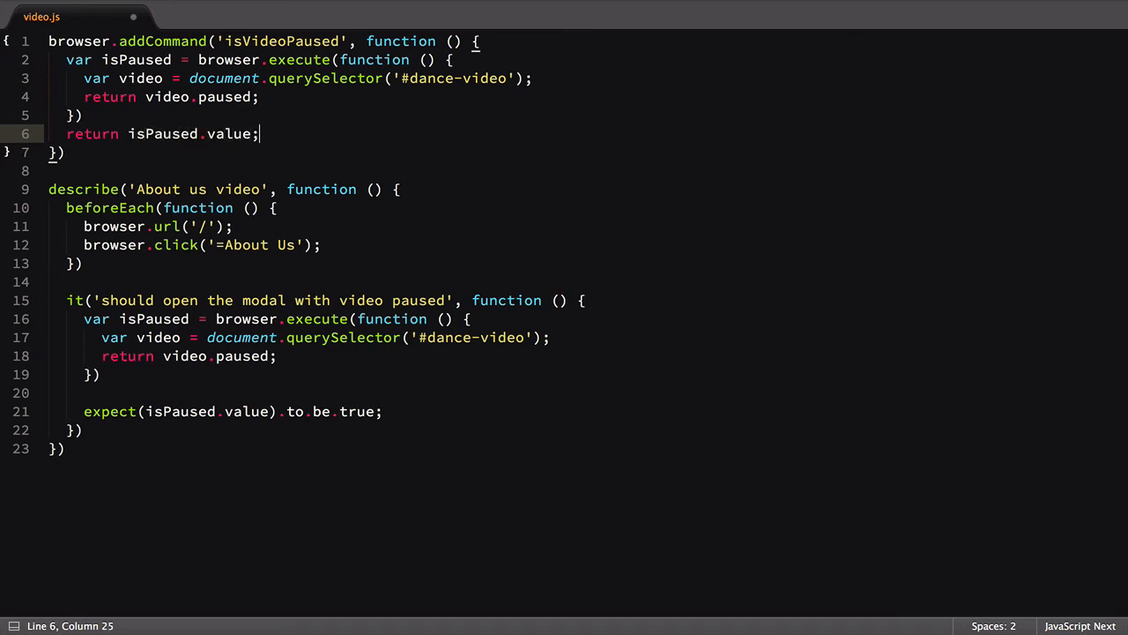
mouse_move(386, 276)
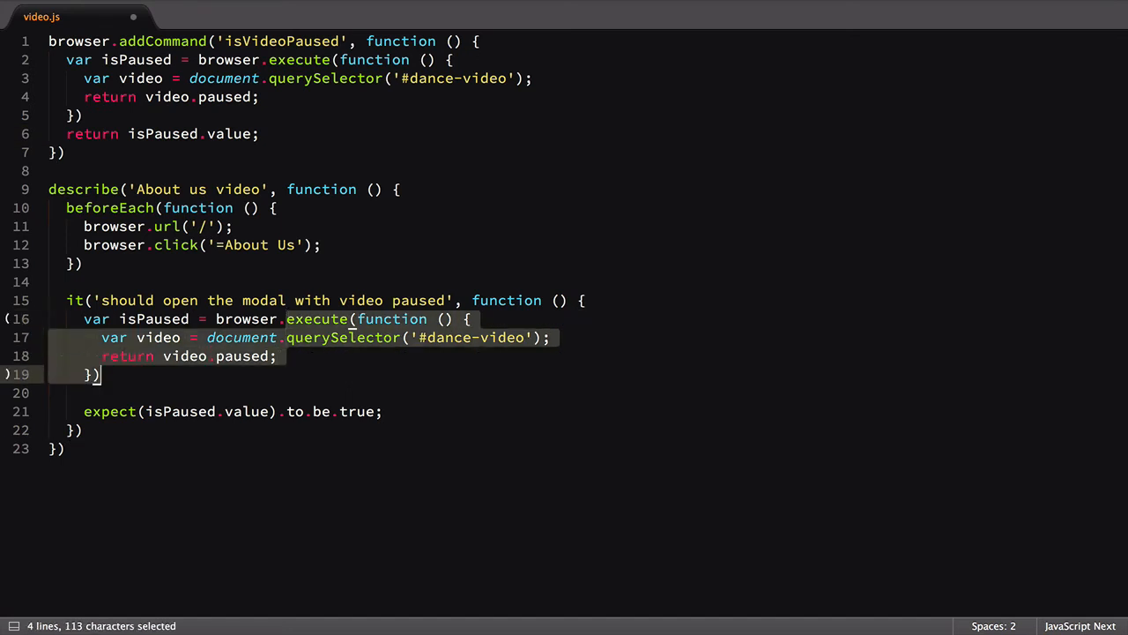
Step: Call browser.isVideoPaused() in the paused test and save video.js
type("browser.isVideo")
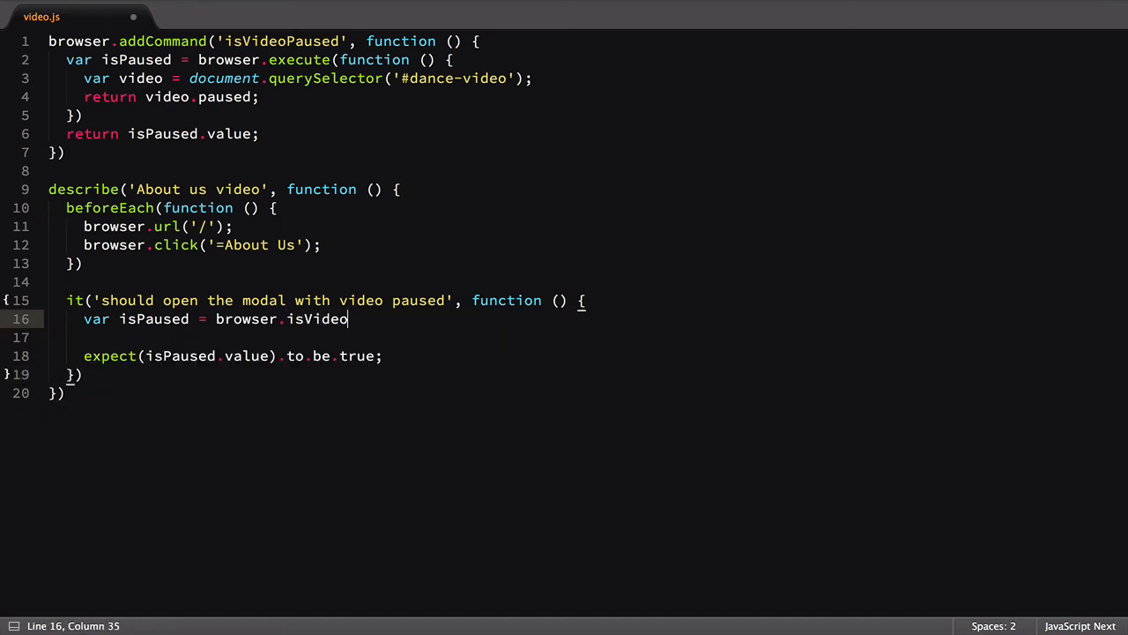
type("Paused();")
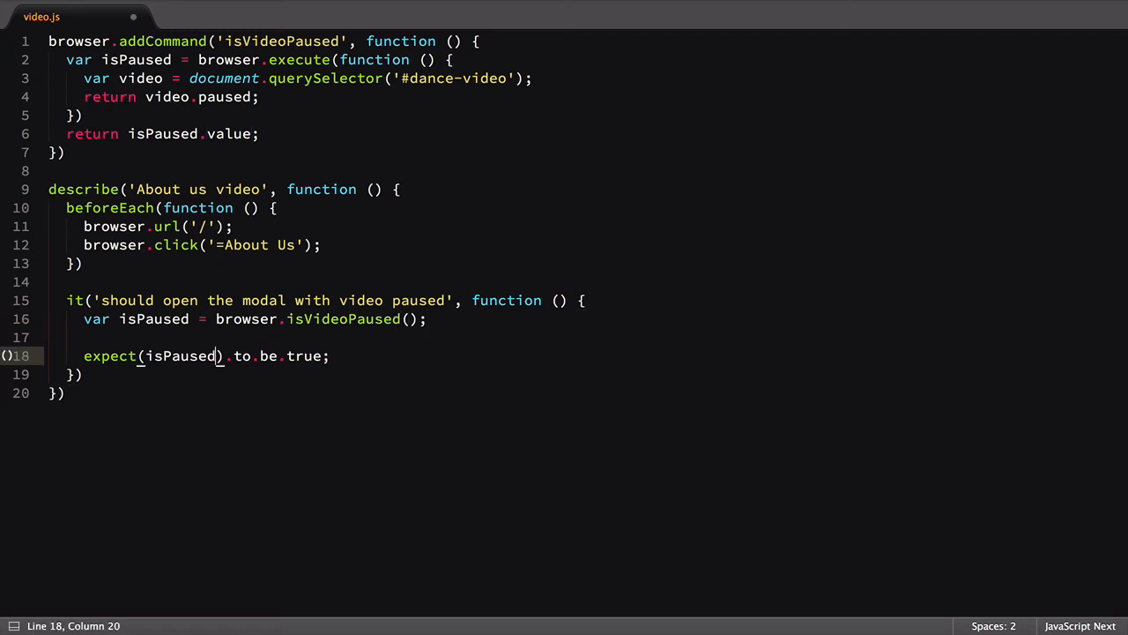
key("ctrl+s")
type("br")
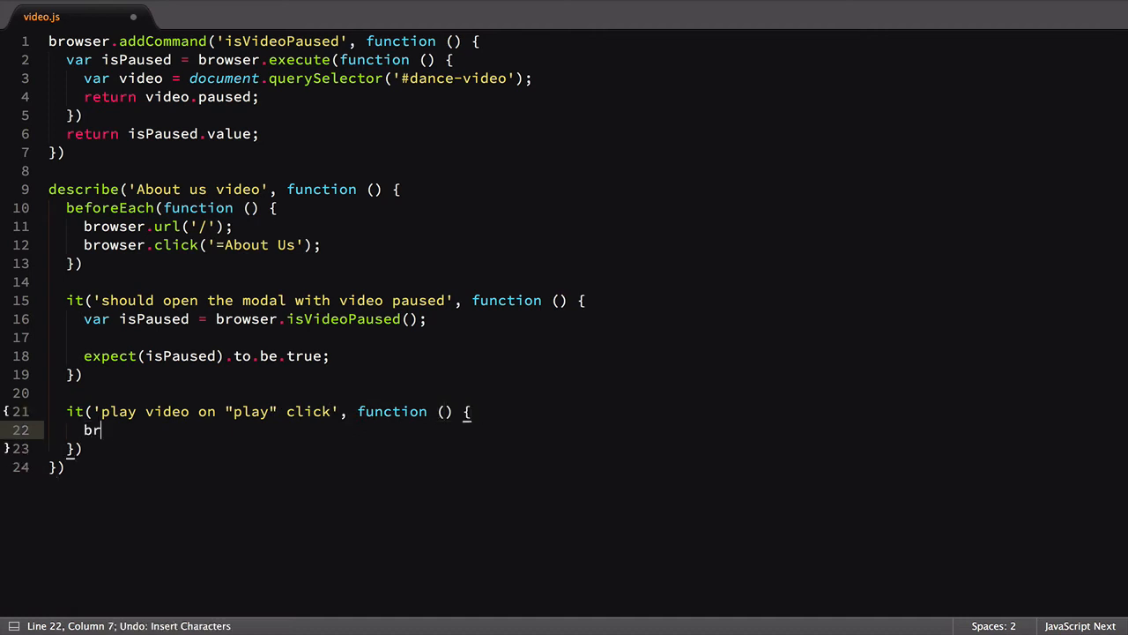
Step: Click #play-btn and read isVideoPaused in the play test, then begin it('pause video')
type("owser.click('#play-btn');")
type("var is")
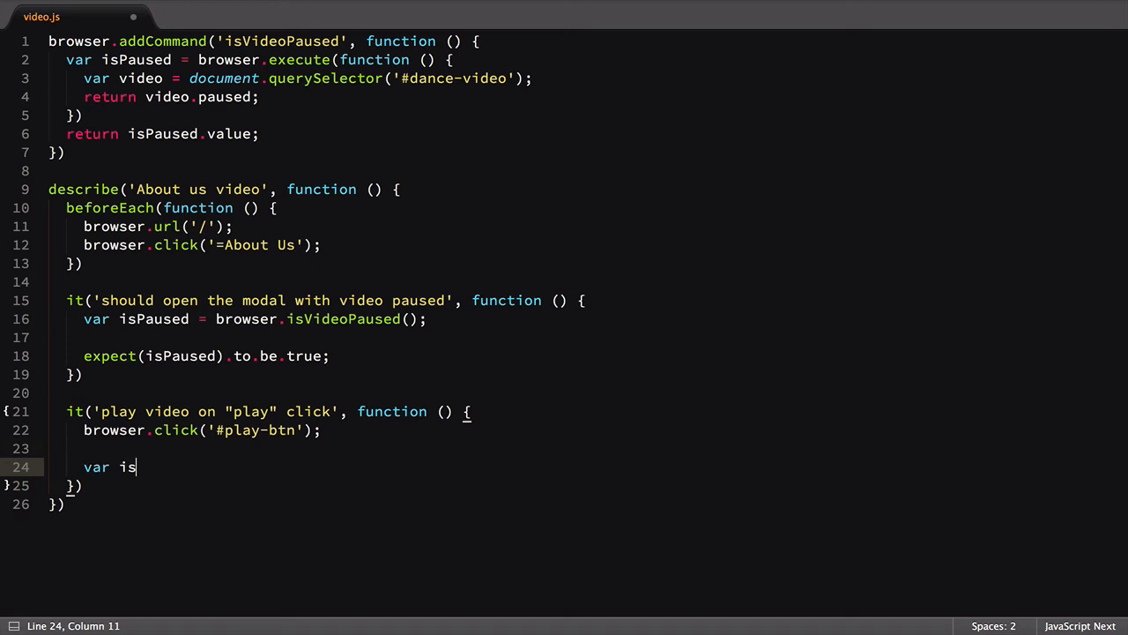
type("Paused = browser.isVideoPaused();")
type("expect(isPaused).to.be.false;")
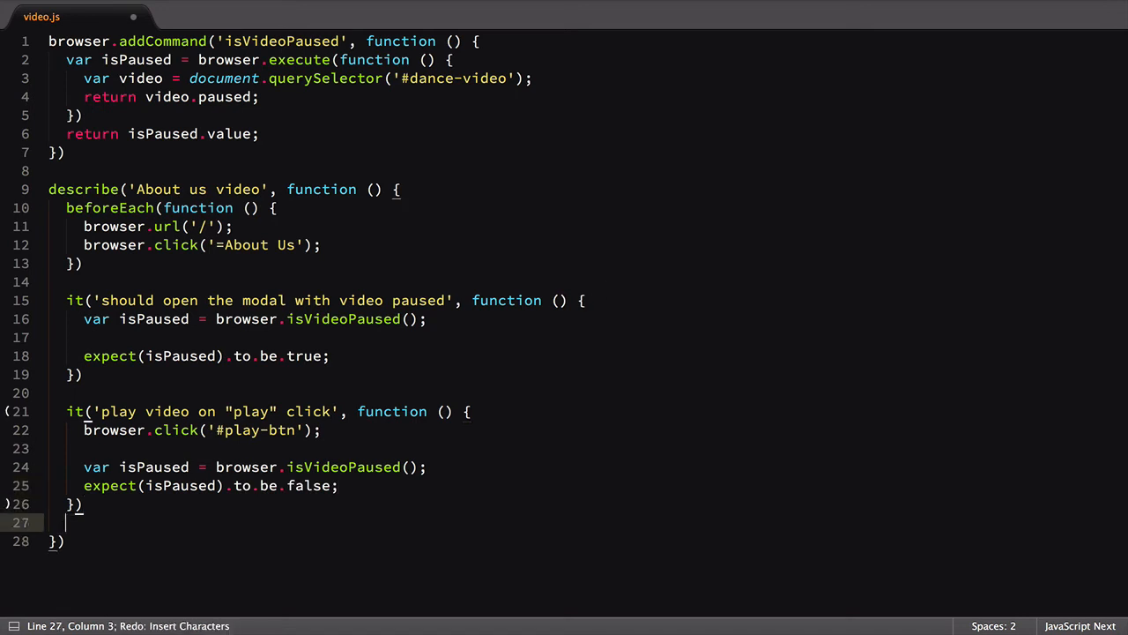
type("it('pause vid')")
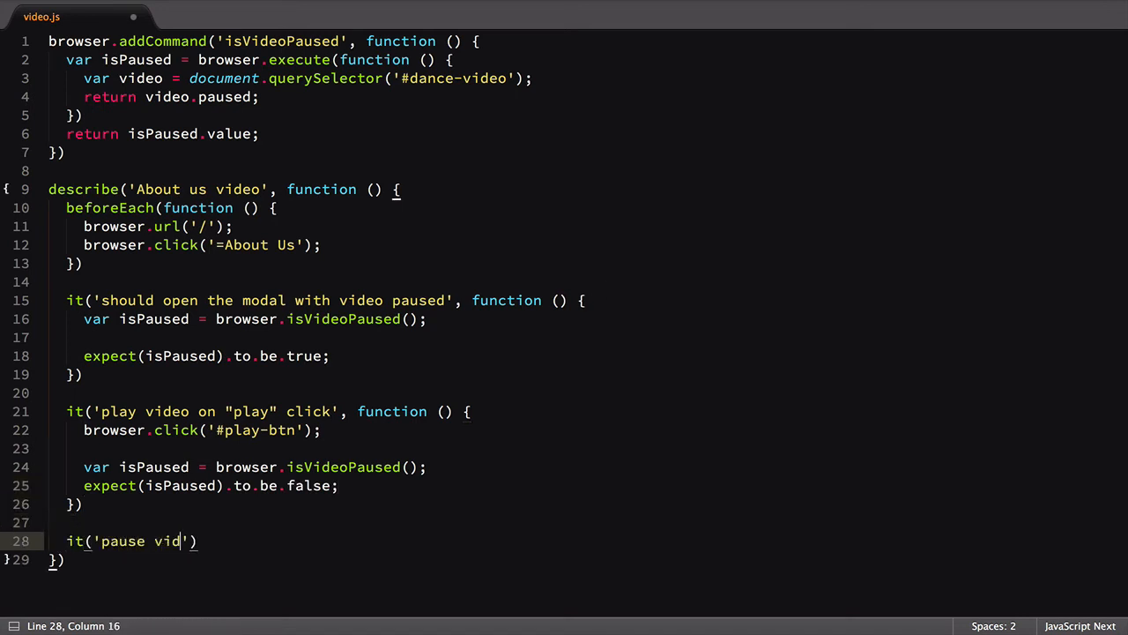
Step: Write the 'pause video on "pause" click' test: click play, pause 500 ms, click '#pause-btn', expect true
type("eo on \"pause\" click', func")
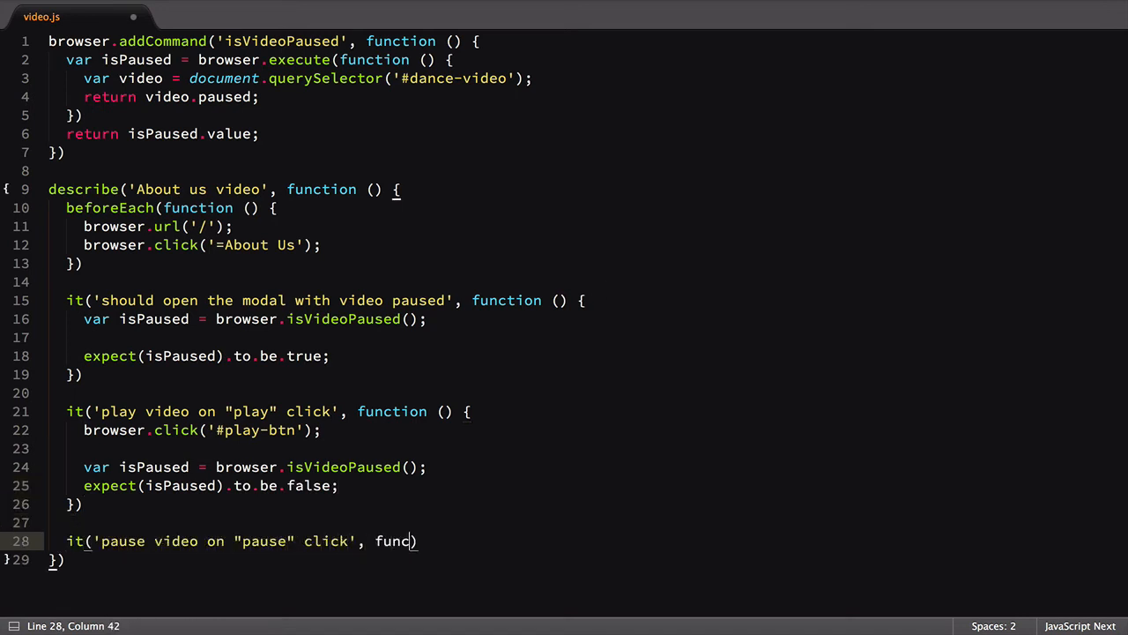
type("tion () {")
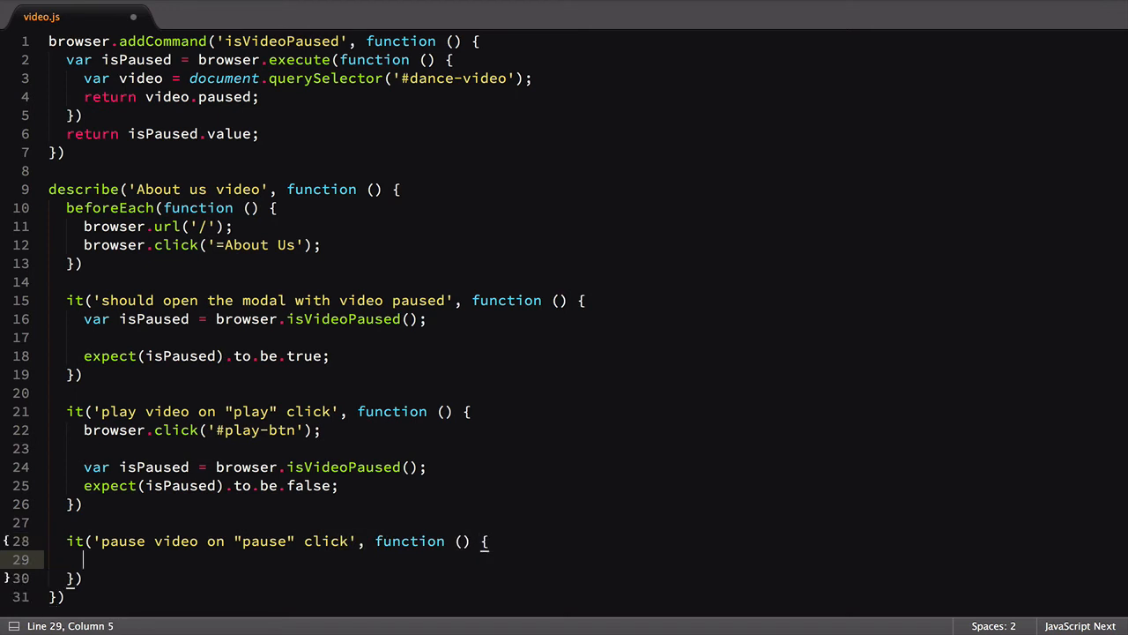
type("browser.click('#play-btn');")
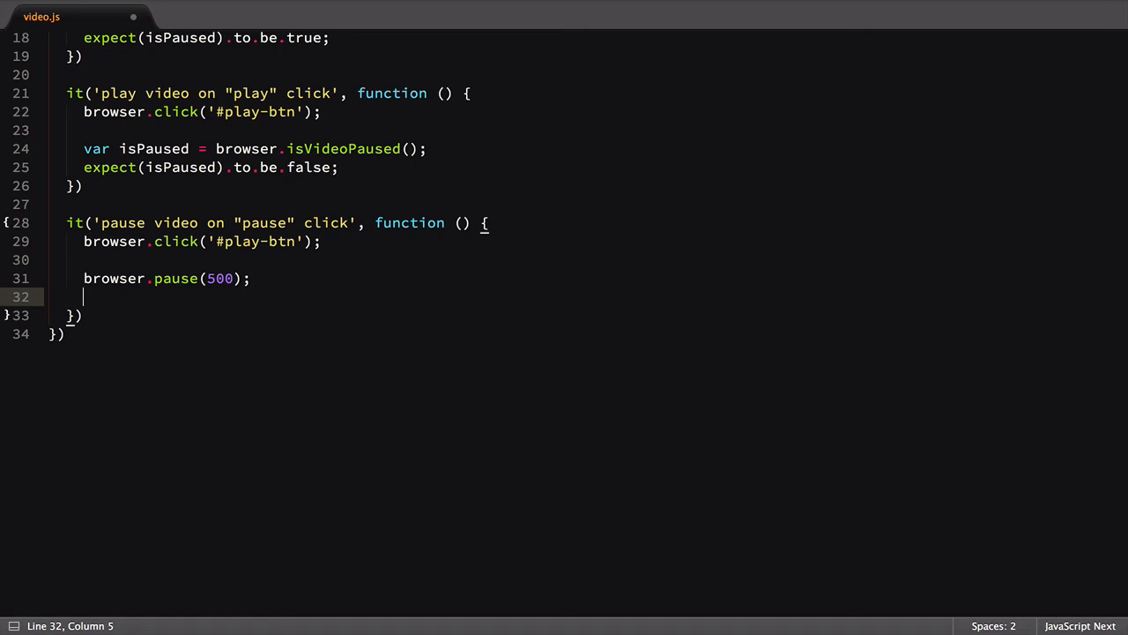
type("browser.click('#p')")
type("expect(isPaused).to.be.")
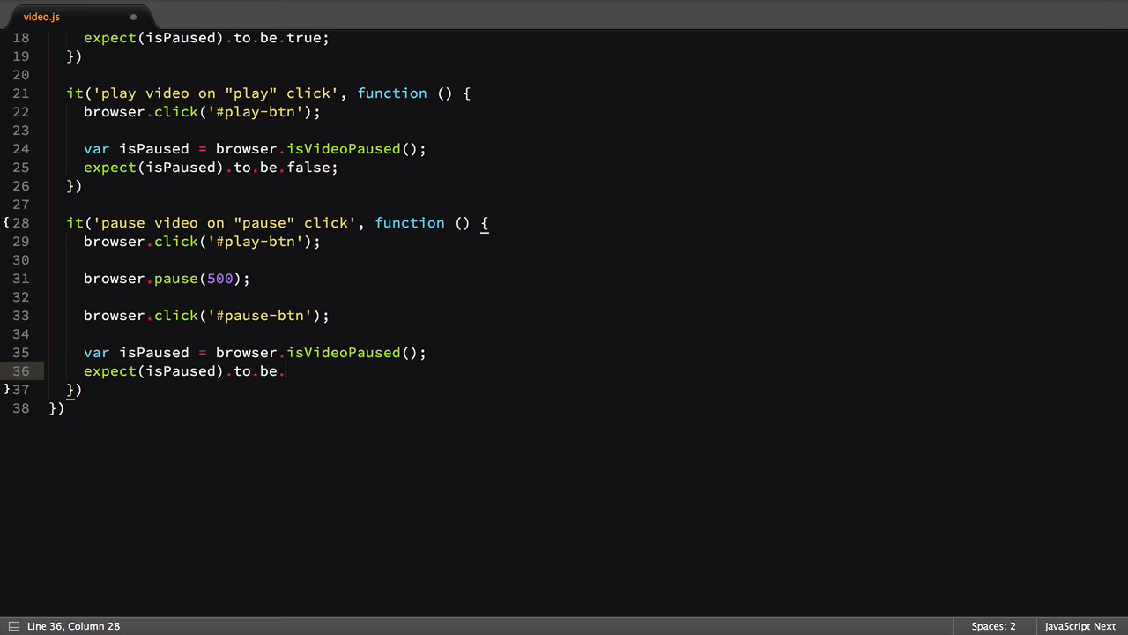
type("true;")
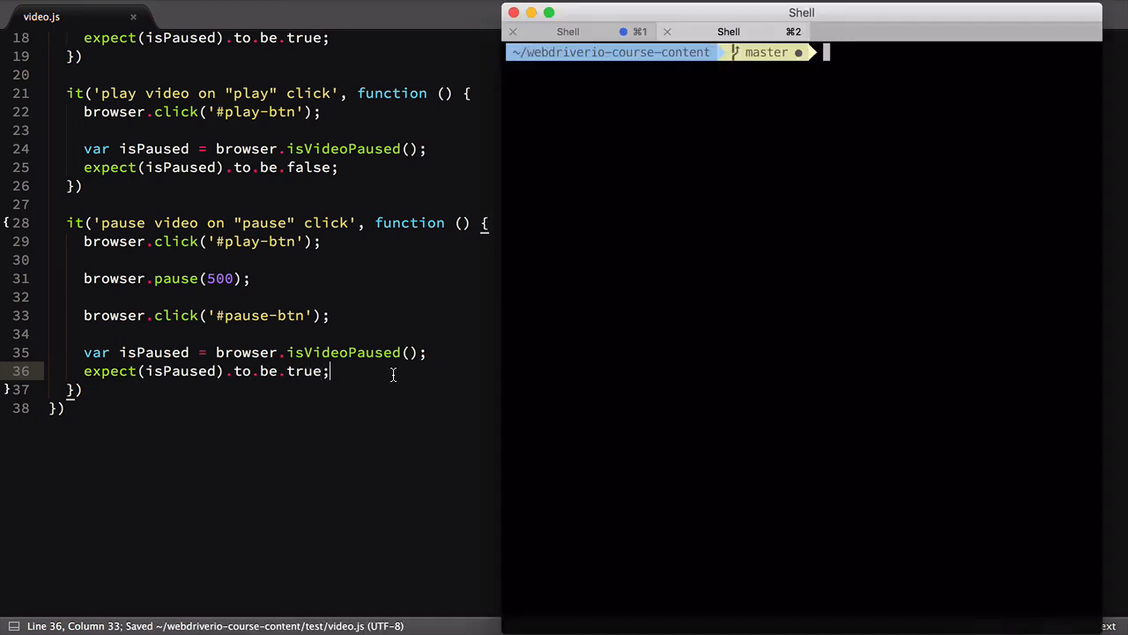
Step: Run npm test -- --spec=test/video.js in the terminal
type("np")
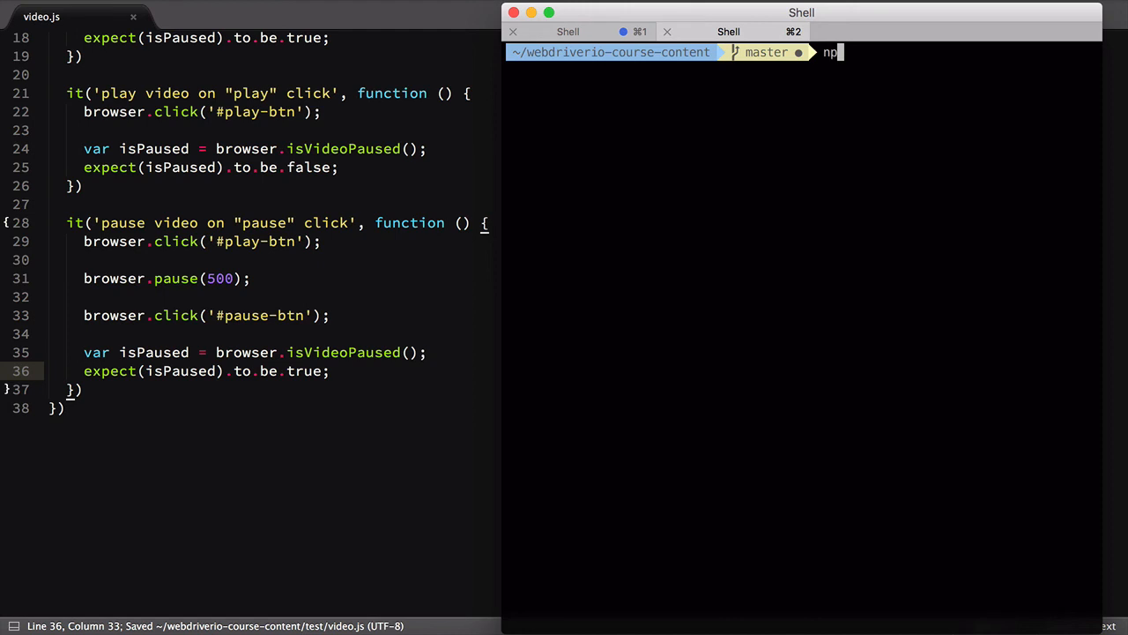
type("m test -- --spec=test/vid")
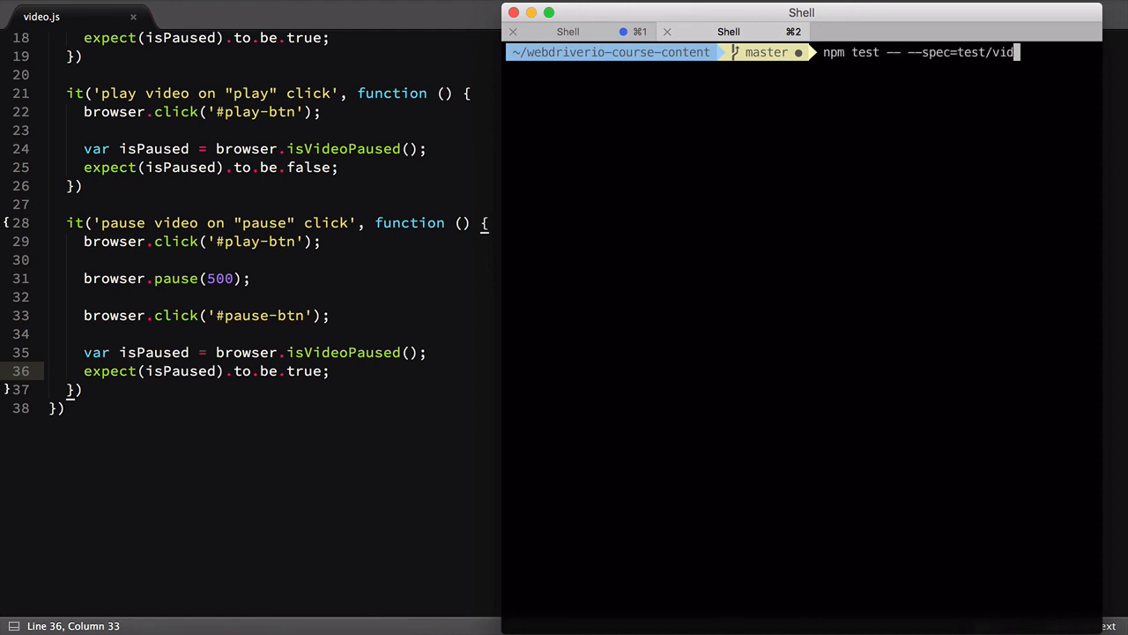
key("Return")
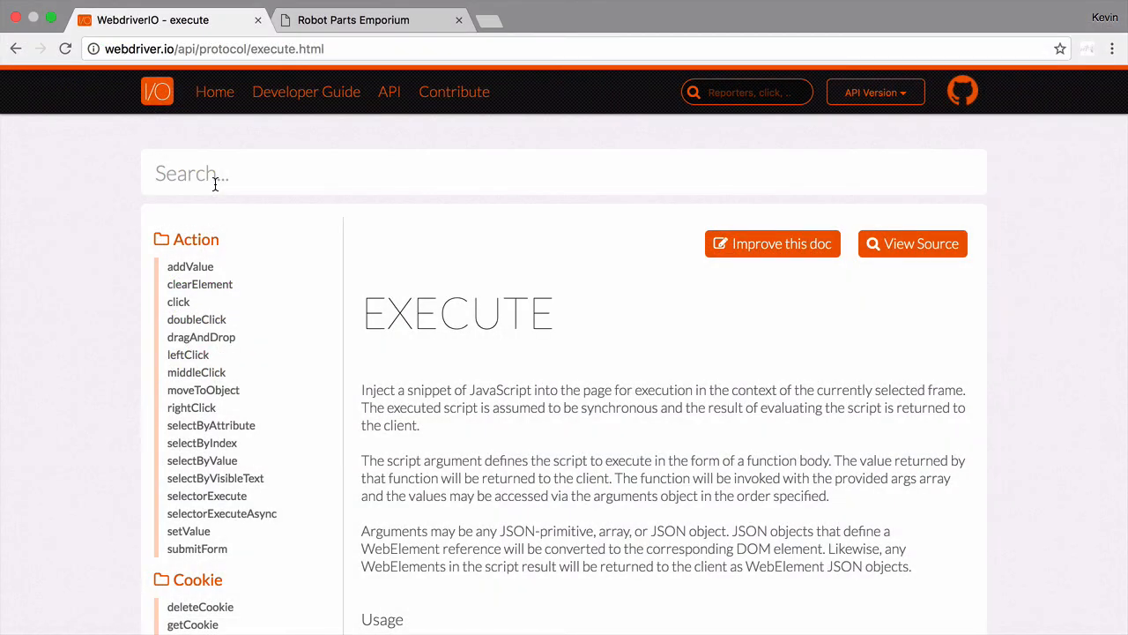
Step: Search 'sel' in the docs and browse selectorExecute's parameters and example code
type("selectorExecute")
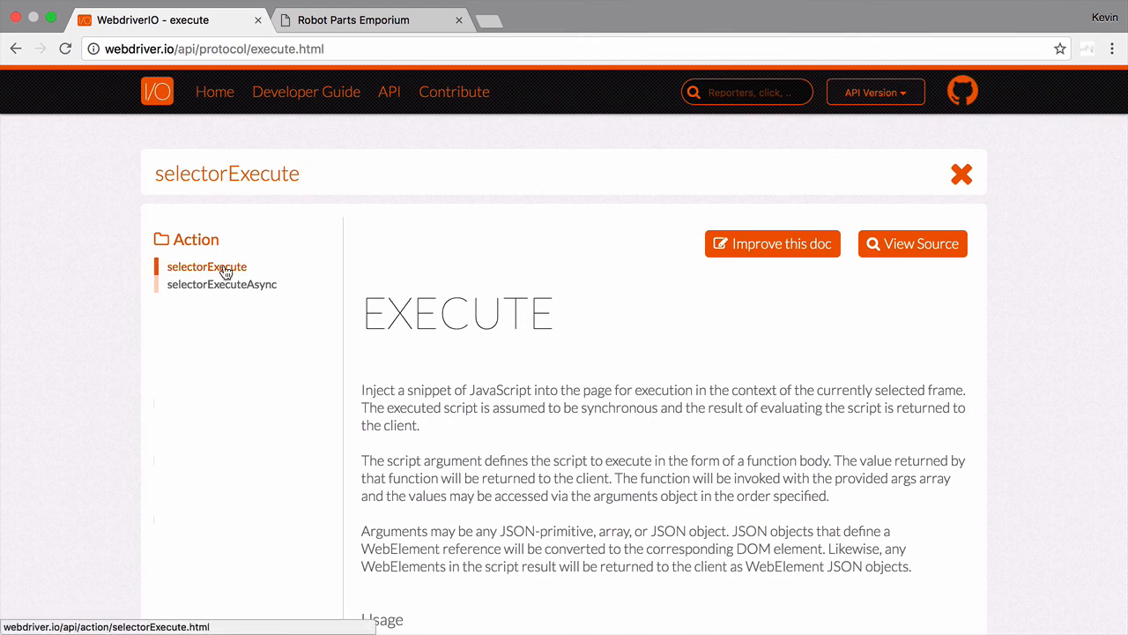
left_click(206, 266)
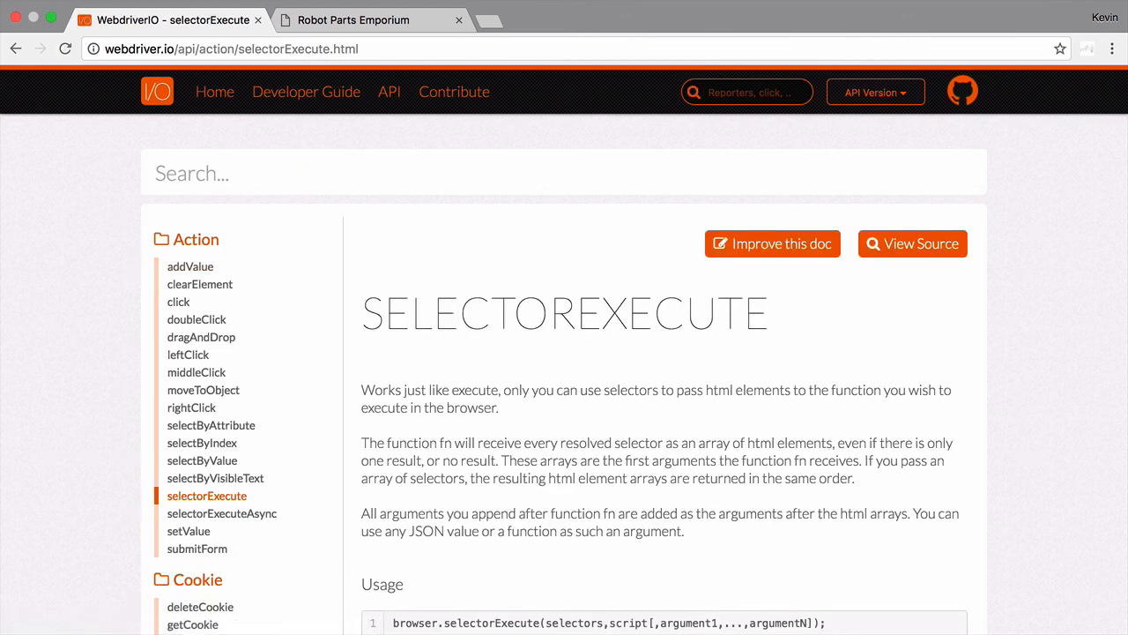
scroll("down", 3)
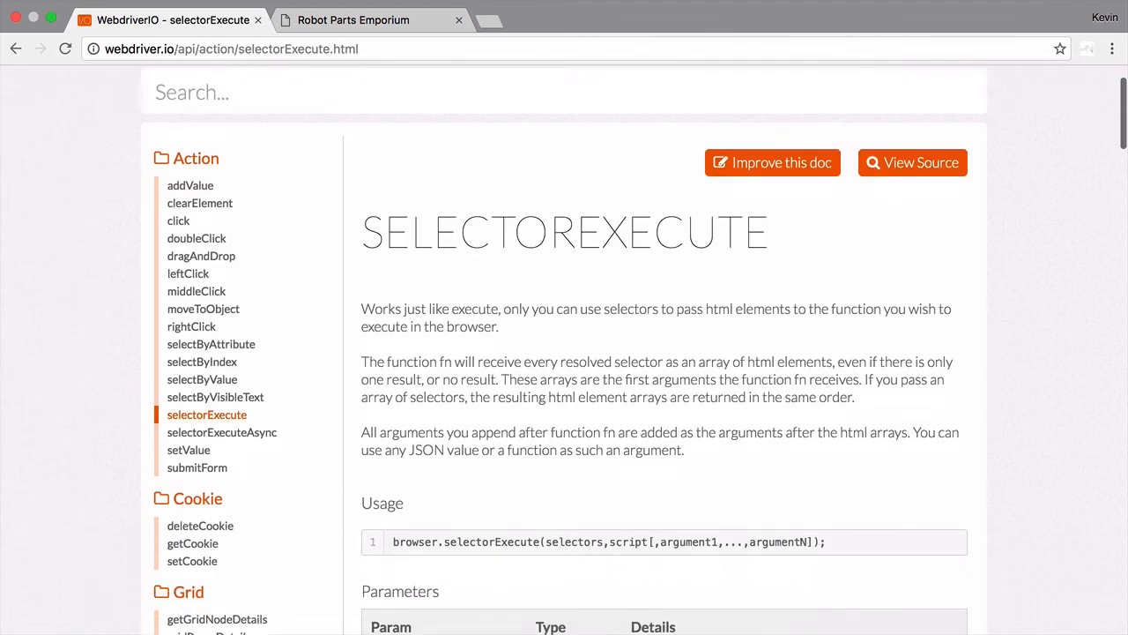
scroll("down", 3)
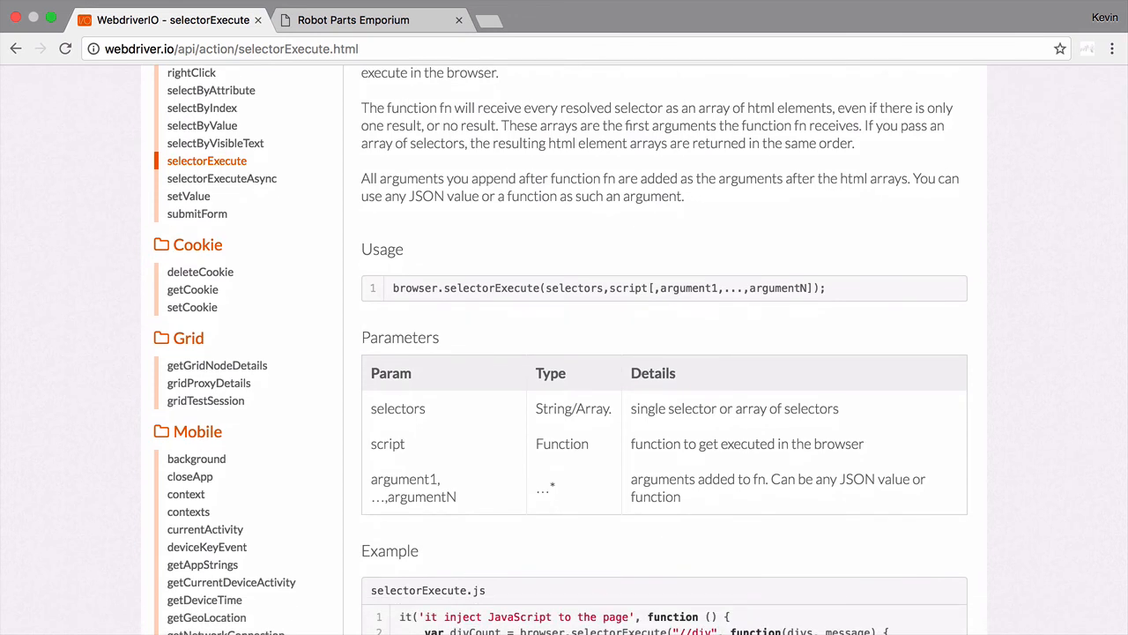
scroll("down", 3)
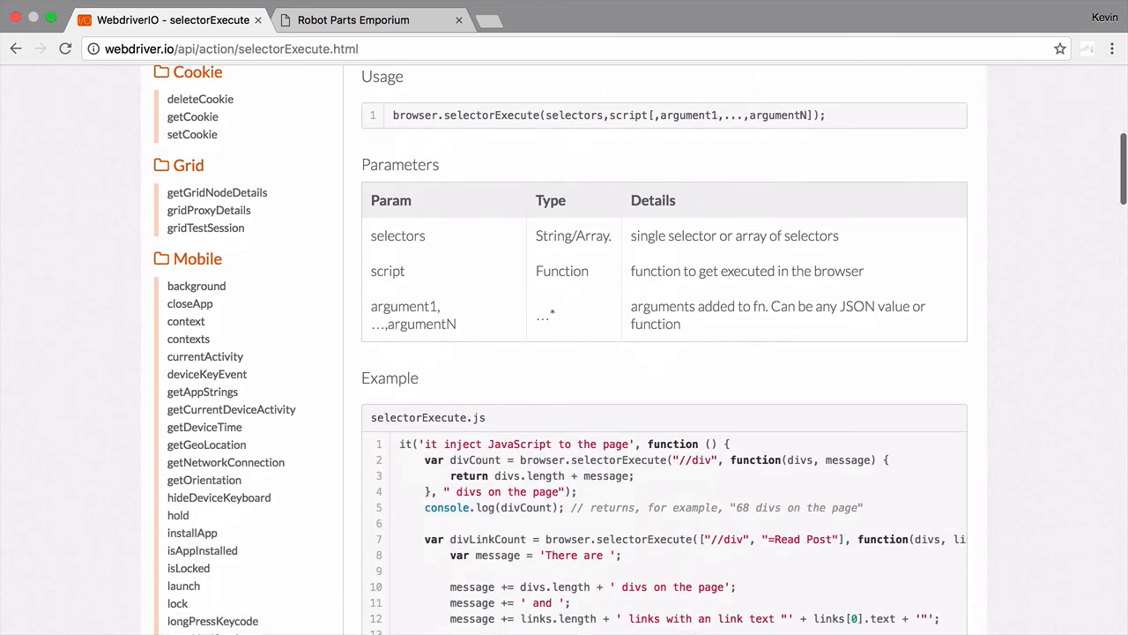
scroll("down", 3)
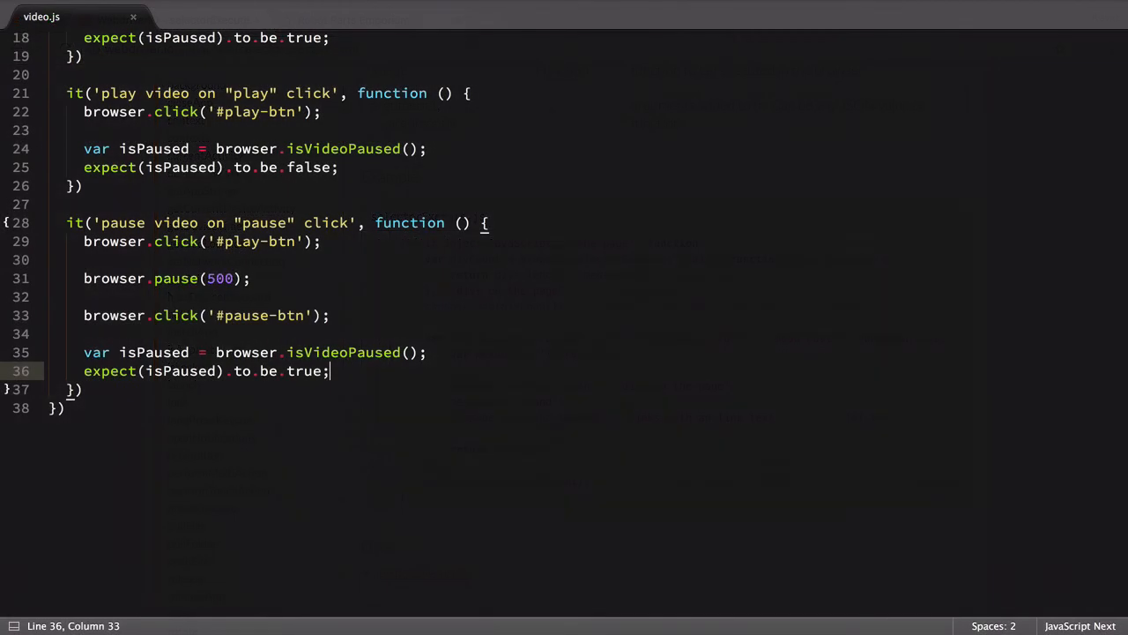
Step: Switch isVideoPaused to selectorExecute, moving '#dance-video' into the first argument
scroll("up", 3)
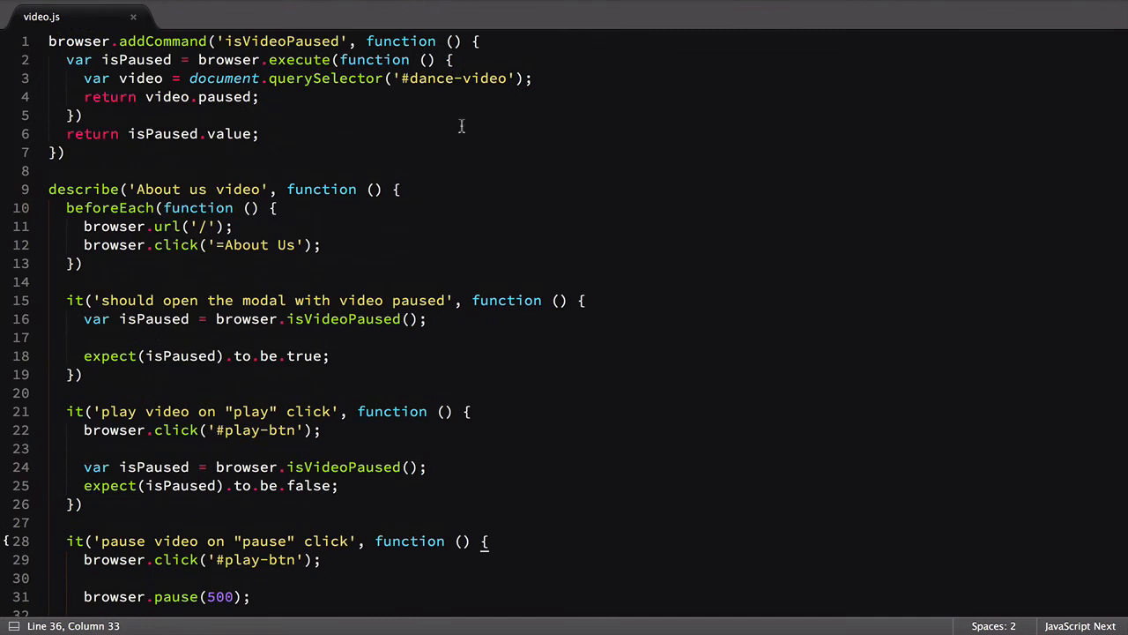
type("selector")
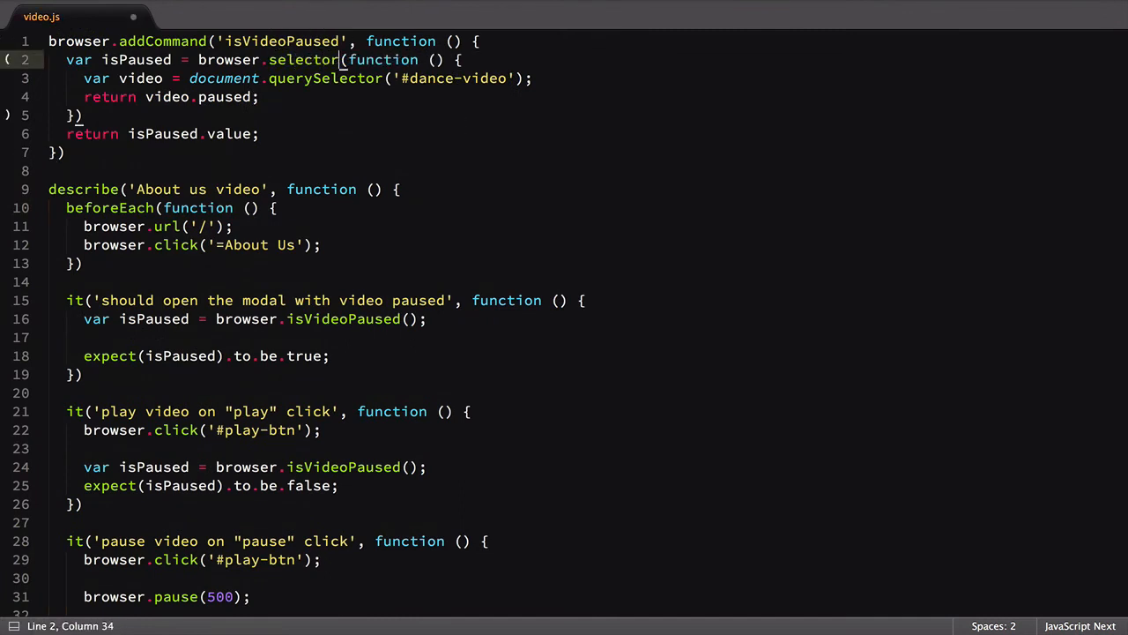
type("Execute")
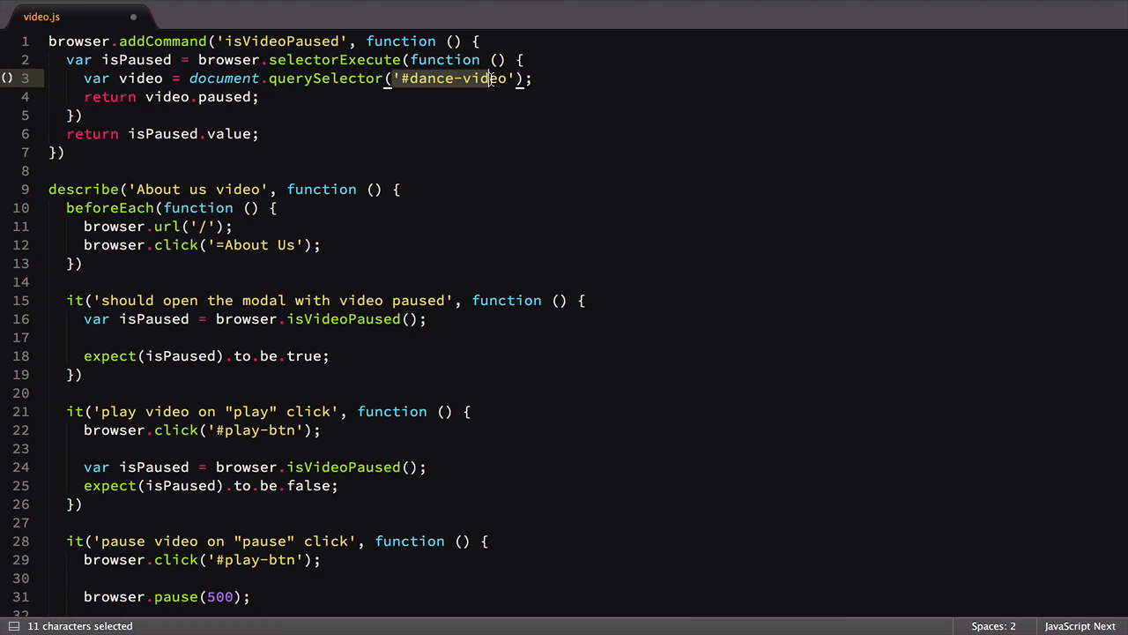
key("ctrl+x")
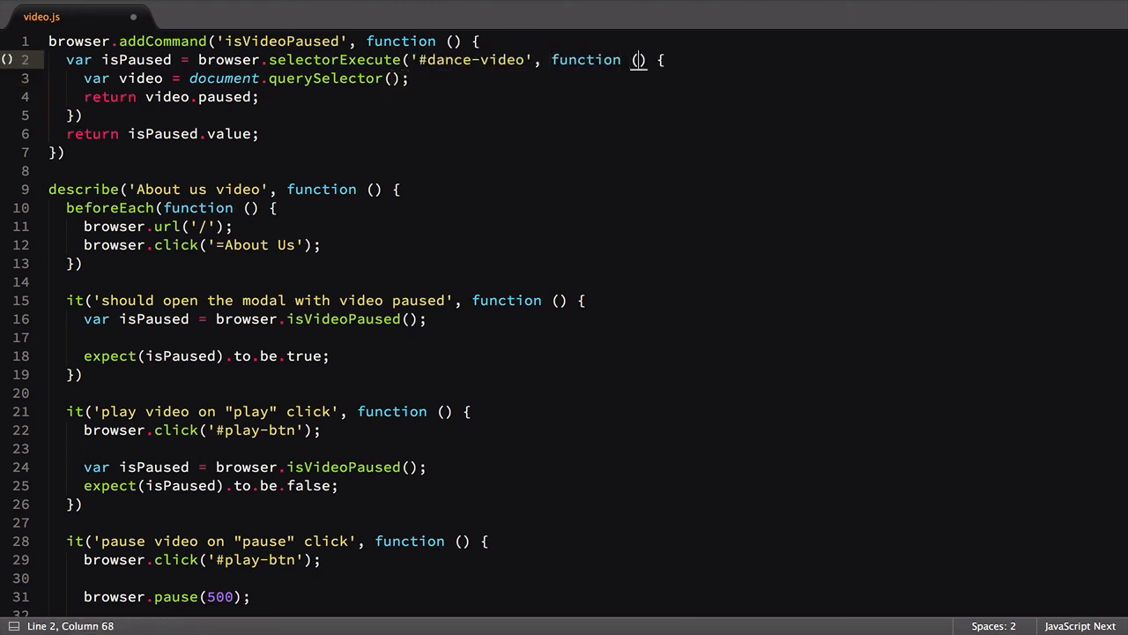
Step: Take a video parameter, return video[0].paused, and save video.js
type("video")
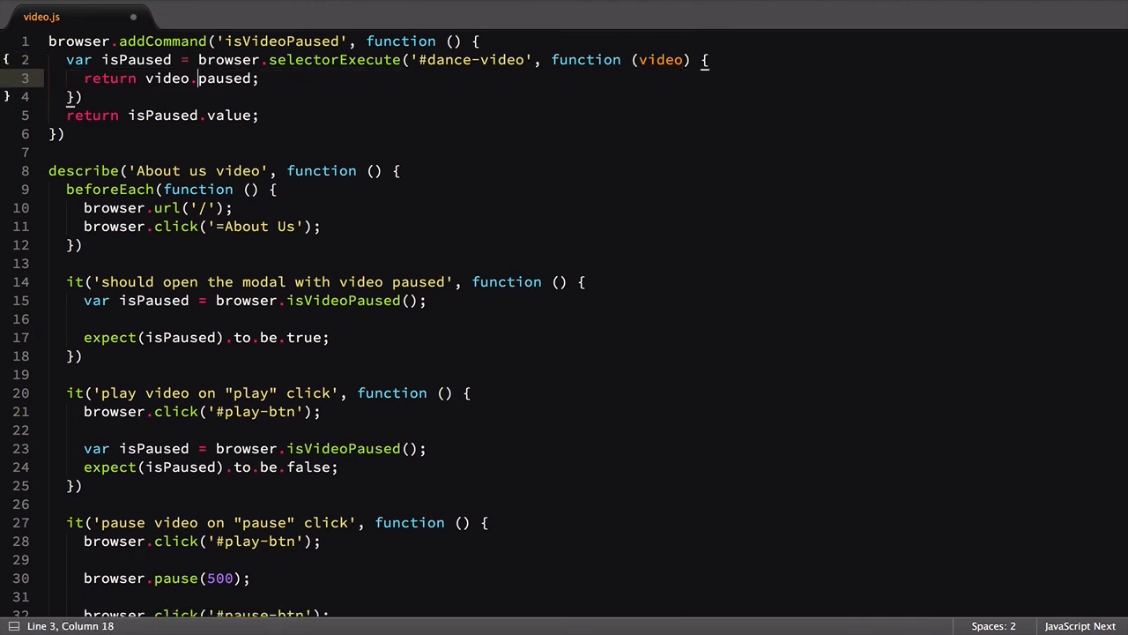
type("[0]")
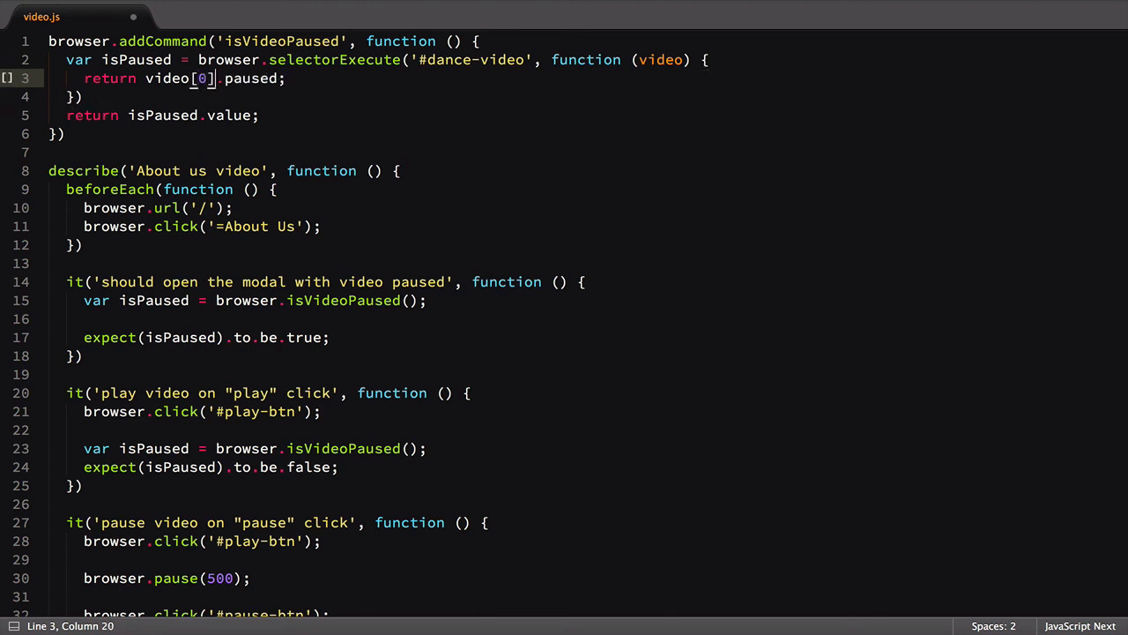
key("ctrl+s")
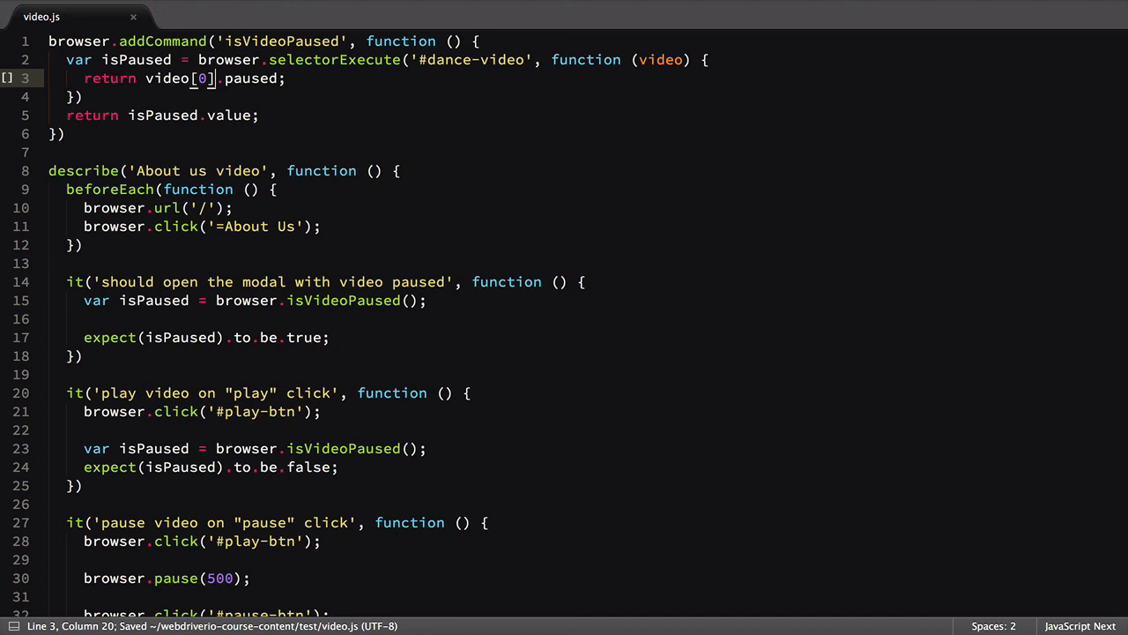